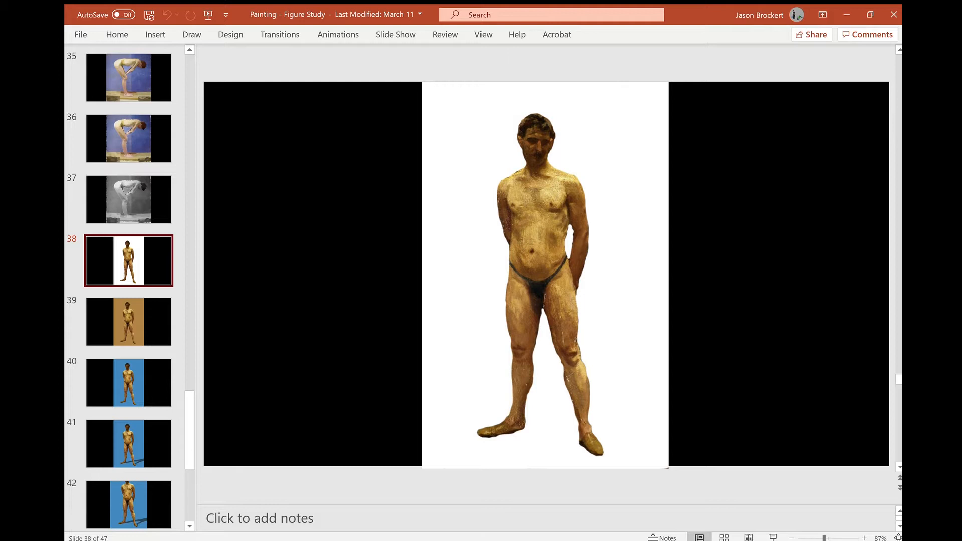
Scroll the slide pane and select slide 40, the warm figure on blue.
{"action": "scroll", "scroll_direction": "down", "scroll_amount": 3}
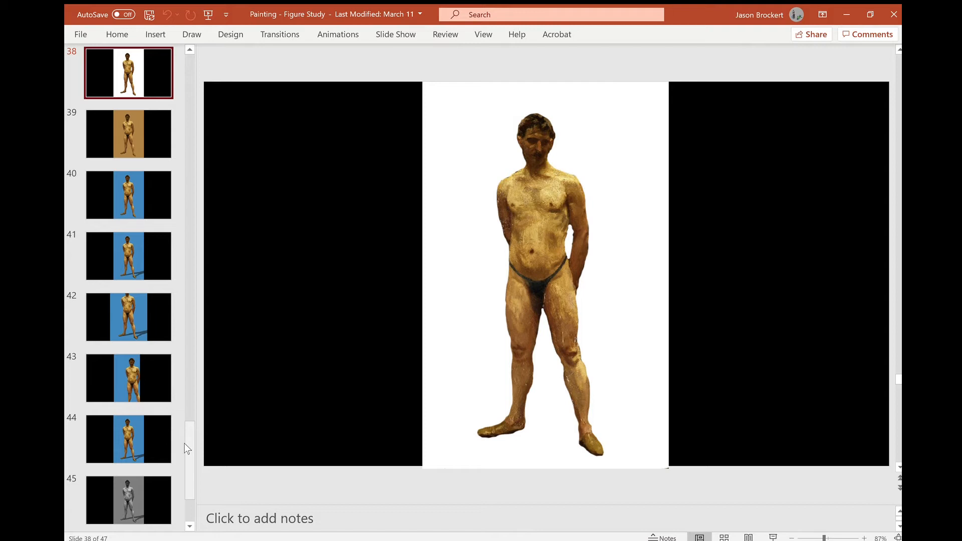
{"action": "left_click", "coordinate": [128, 134]}
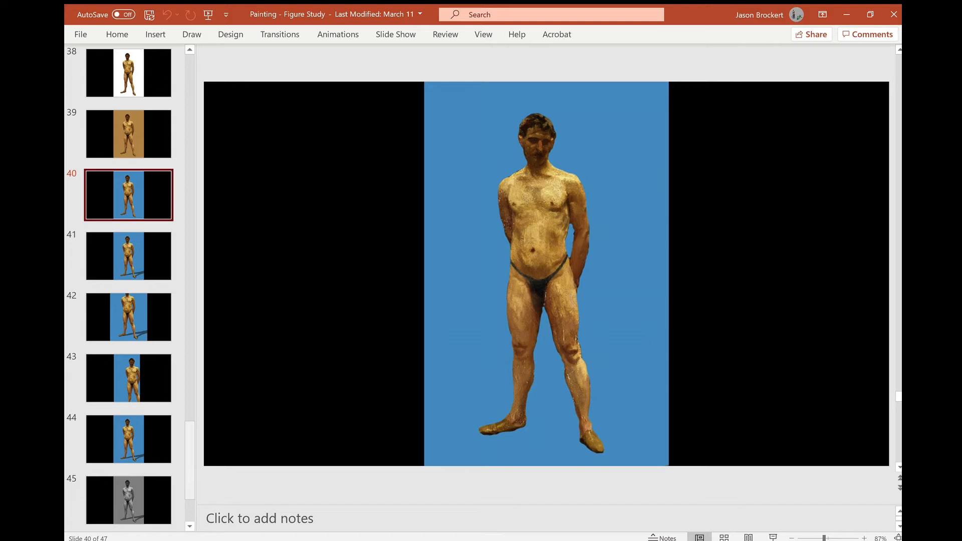
Select slide 41, the blue-background figure with a cast shadow.
{"action": "left_click", "coordinate": [128, 256]}
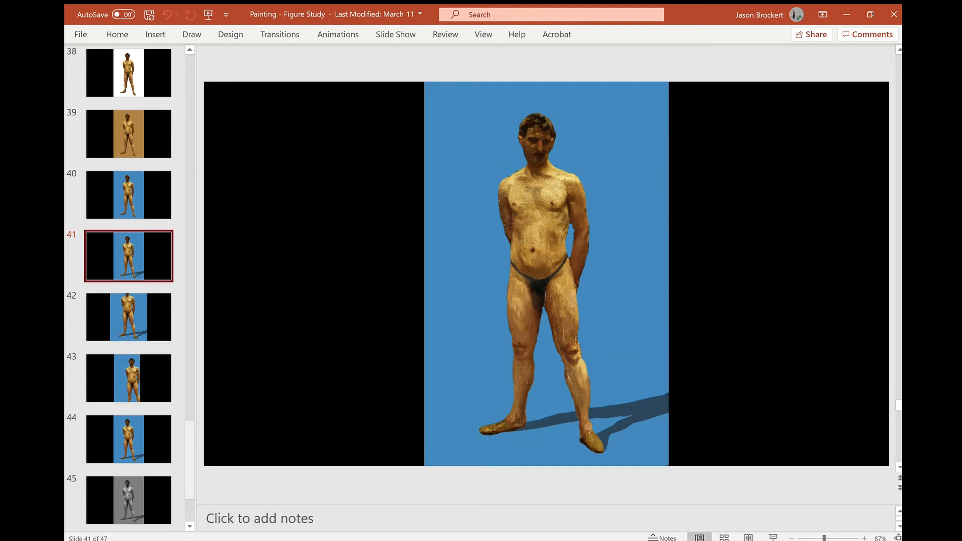
Step through slide 42 to slide 43's cropped figure on blue.
{"action": "left_click", "coordinate": [128, 317]}
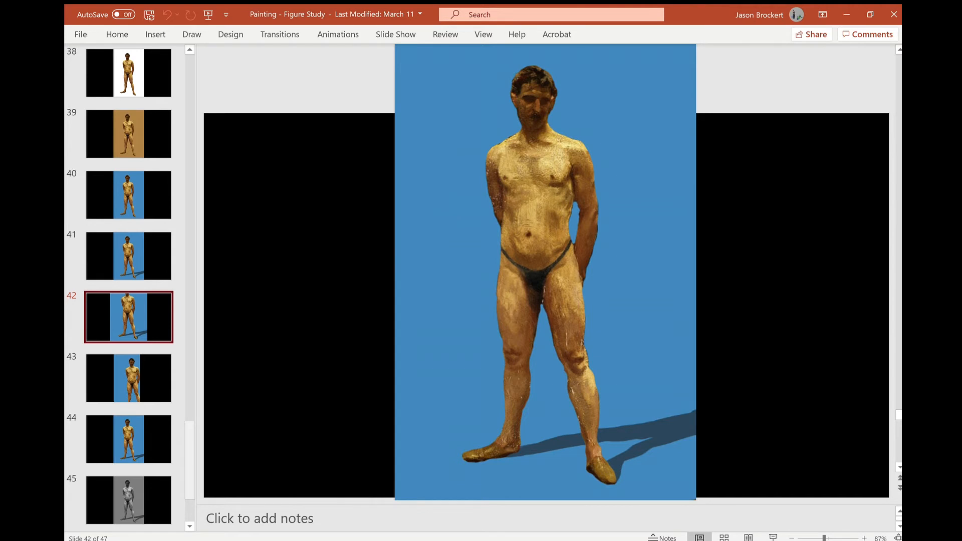
{"action": "left_click", "coordinate": [128, 378]}
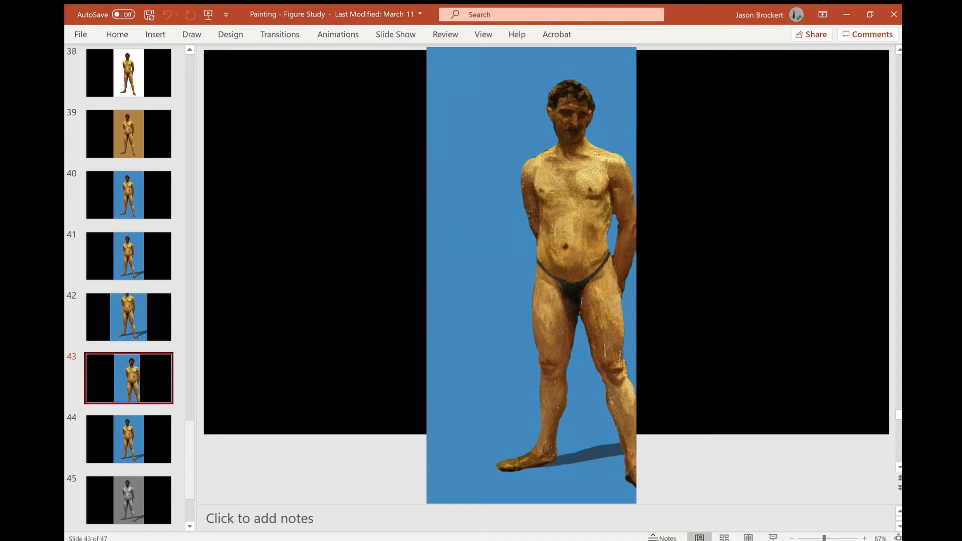
Step through slide 44 to slide 45's grayscale shadowed figure on gray.
{"action": "left_click", "coordinate": [128, 438]}
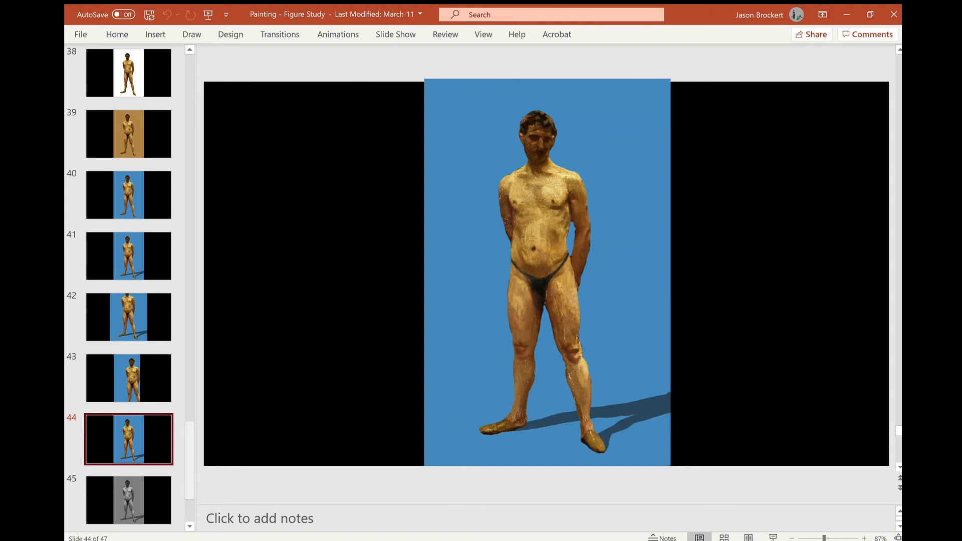
{"action": "left_click", "coordinate": [128, 501]}
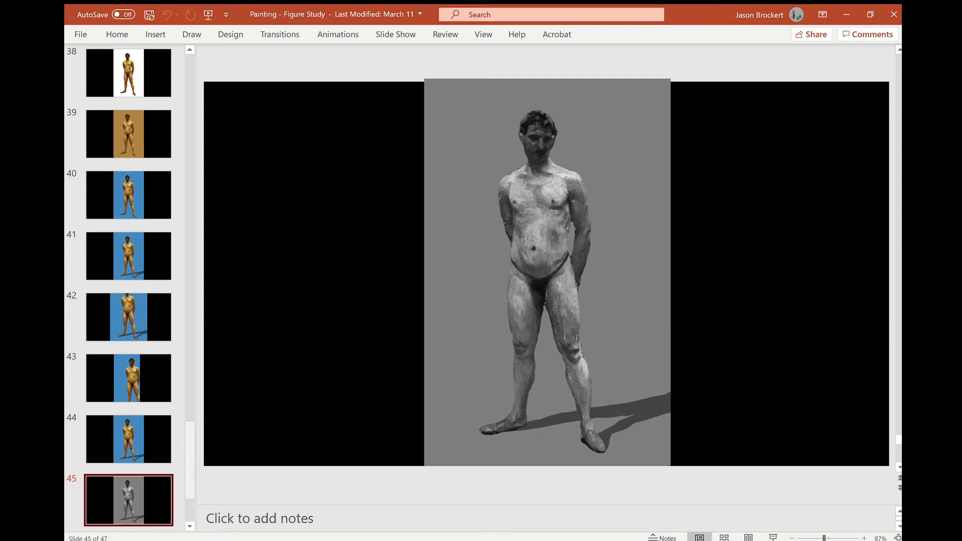
{"action": "mouse_move", "coordinate": [198, 445]}
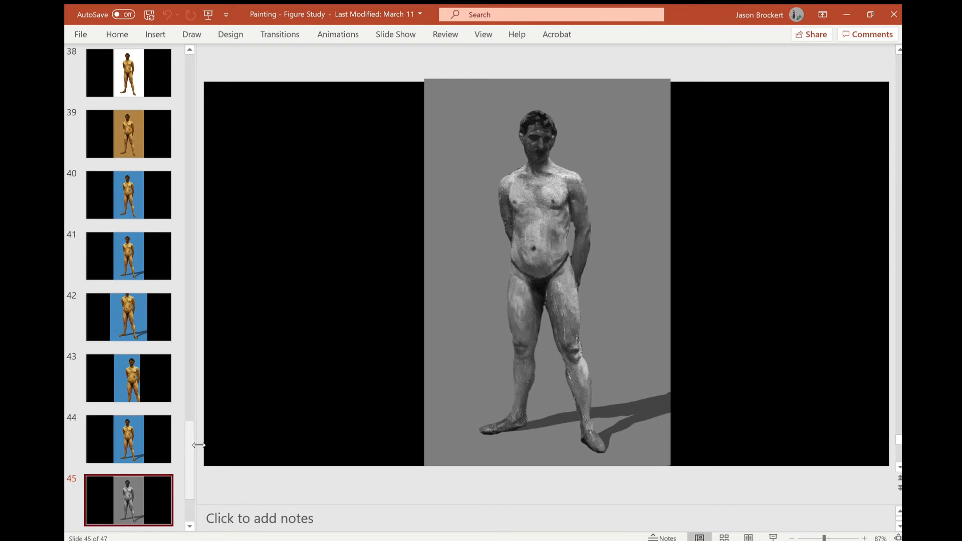
{"action": "mouse_move", "coordinate": [576, 62]}
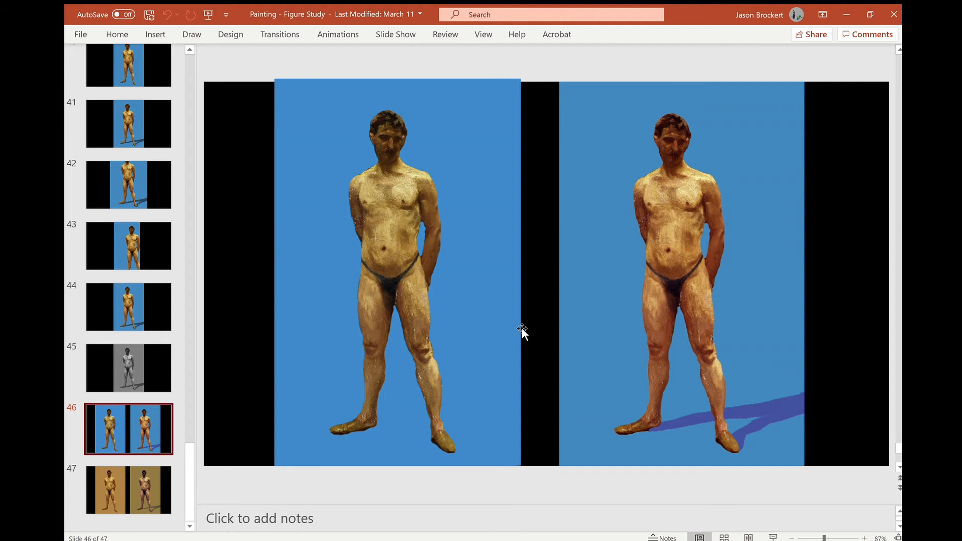
{"action": "mouse_move", "coordinate": [605, 324]}
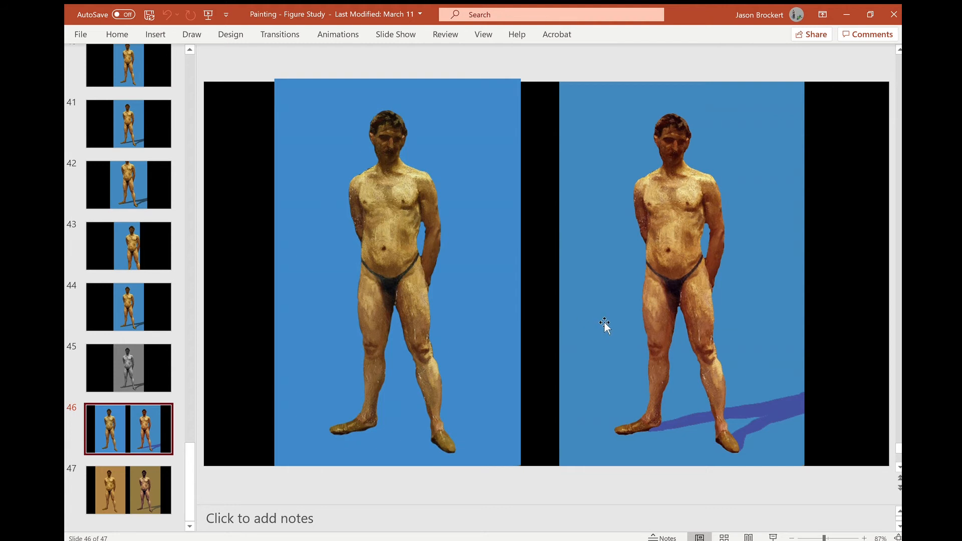
{"action": "mouse_move", "coordinate": [494, 230]}
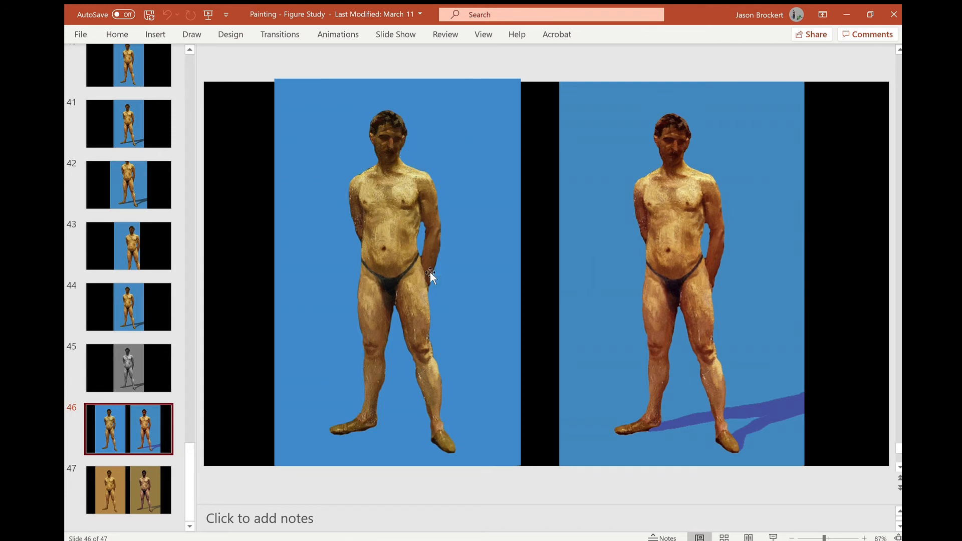
{"action": "mouse_move", "coordinate": [347, 205]}
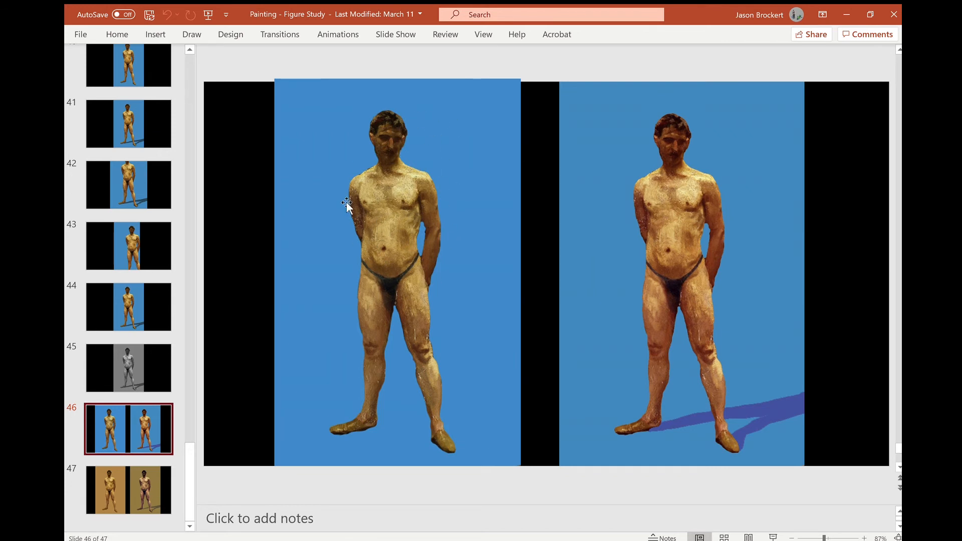
{"action": "mouse_move", "coordinate": [370, 155]}
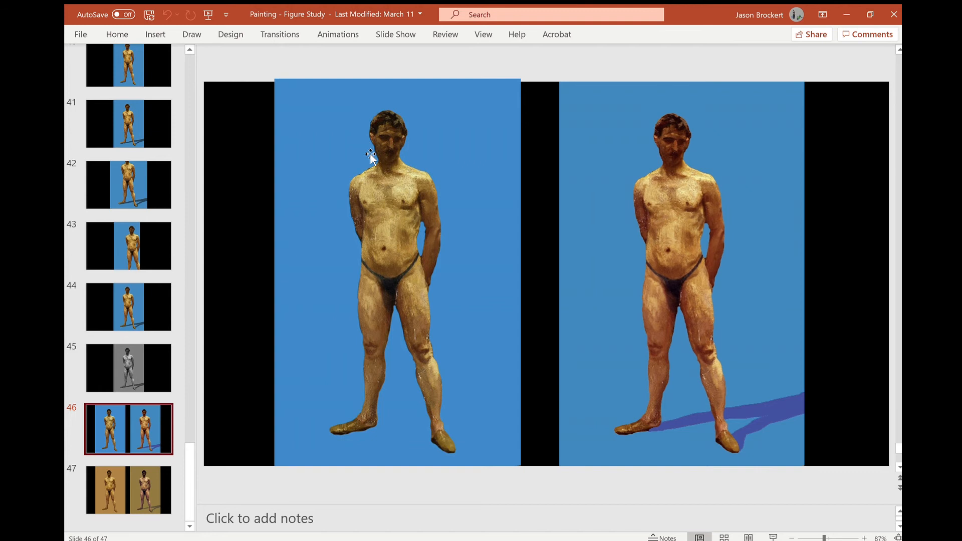
{"action": "mouse_move", "coordinate": [352, 141]}
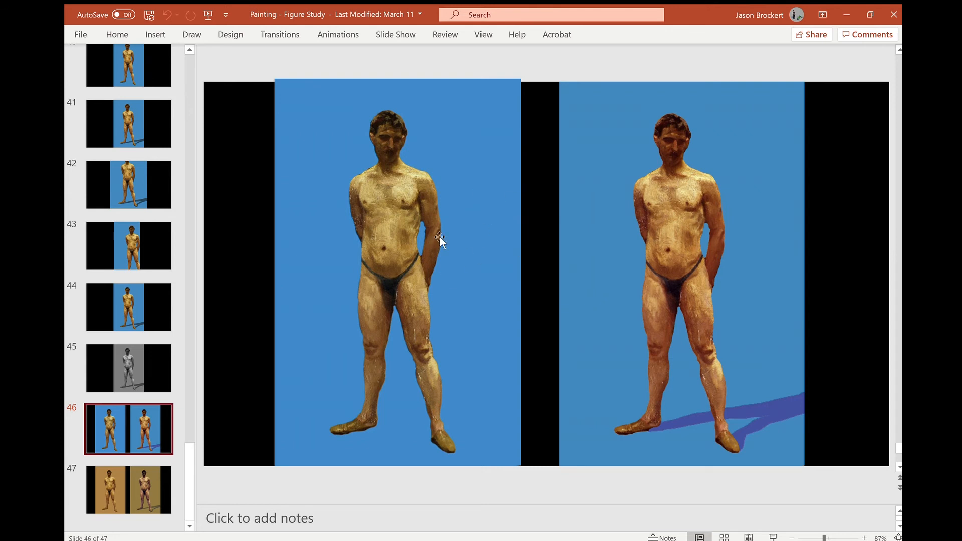
{"action": "mouse_move", "coordinate": [393, 224]}
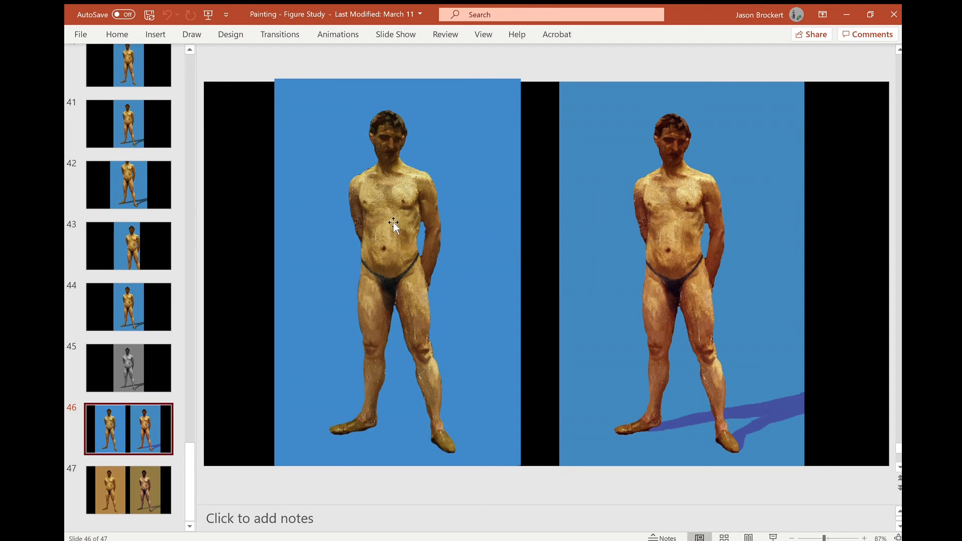
{"action": "mouse_move", "coordinate": [748, 251]}
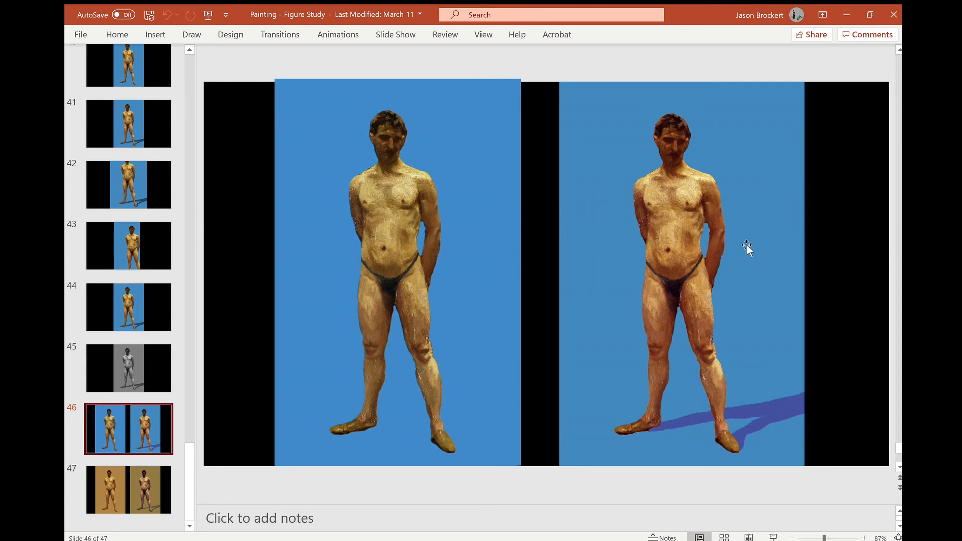
{"action": "mouse_move", "coordinate": [437, 247]}
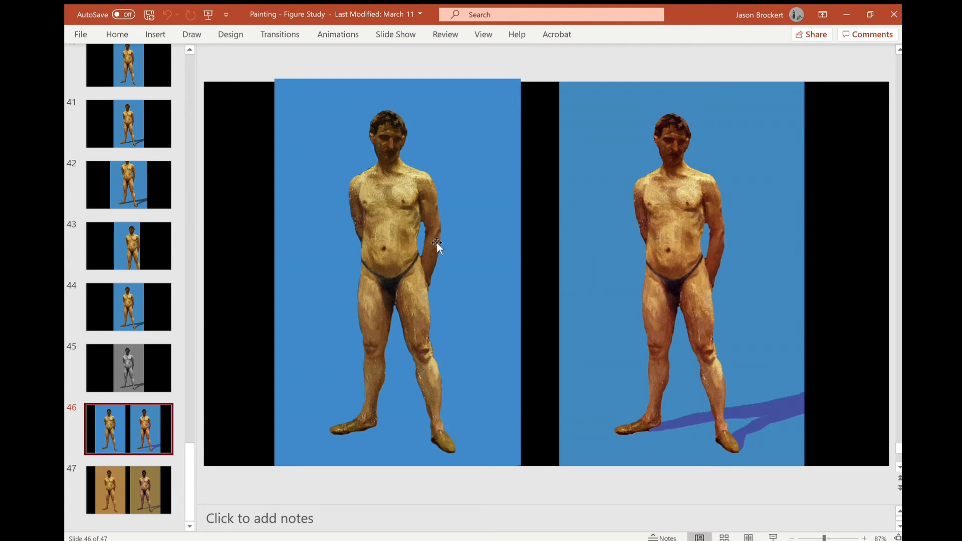
{"action": "mouse_move", "coordinate": [478, 326]}
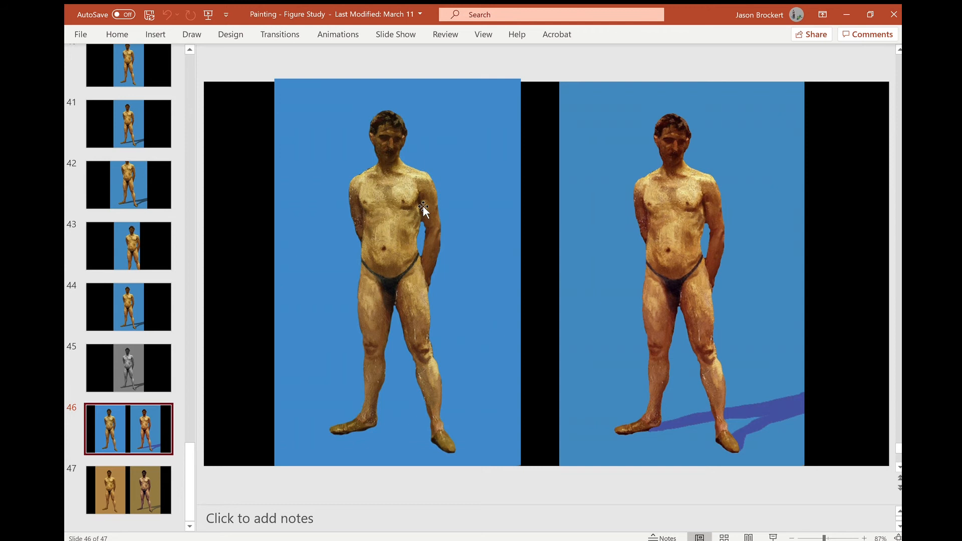
{"action": "mouse_move", "coordinate": [421, 240]}
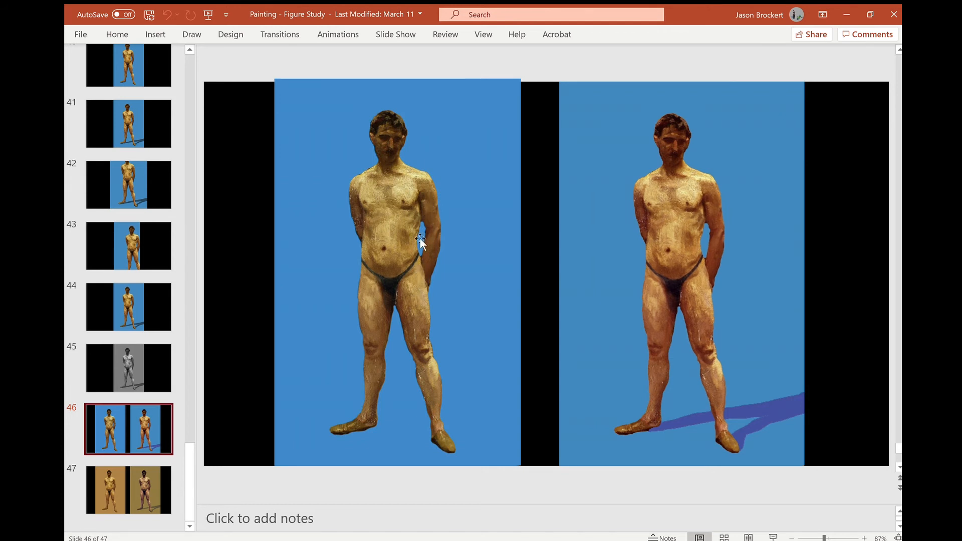
{"action": "mouse_move", "coordinate": [568, 272]}
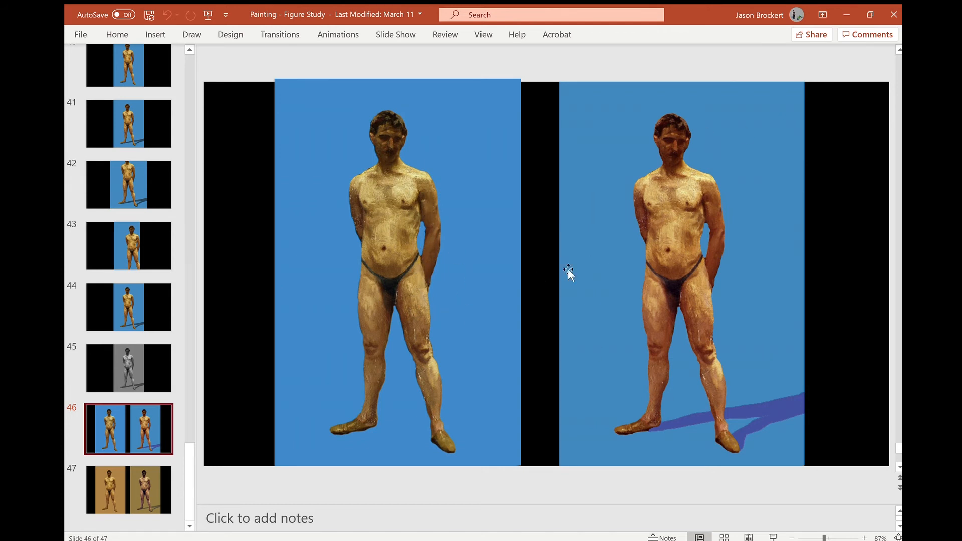
{"action": "mouse_move", "coordinate": [666, 342]}
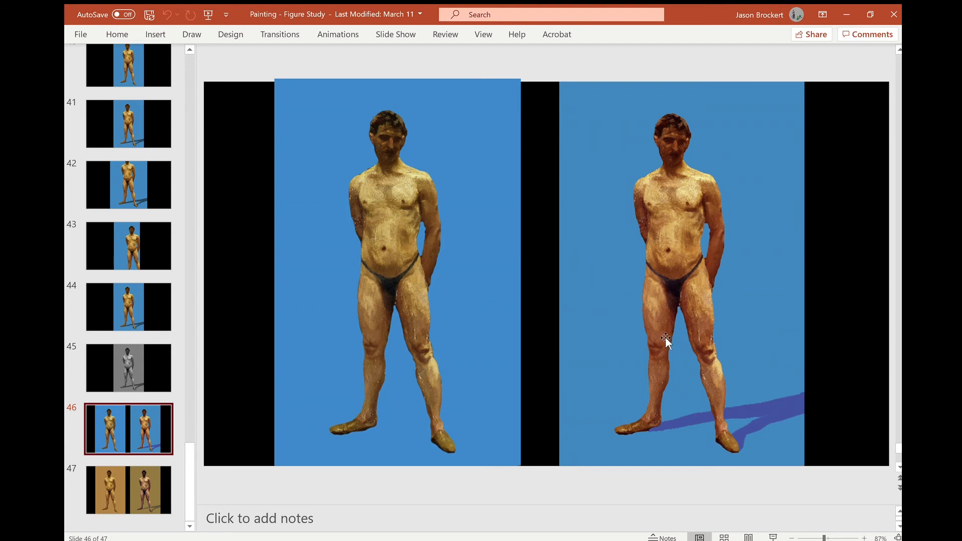
{"action": "mouse_move", "coordinate": [635, 220]}
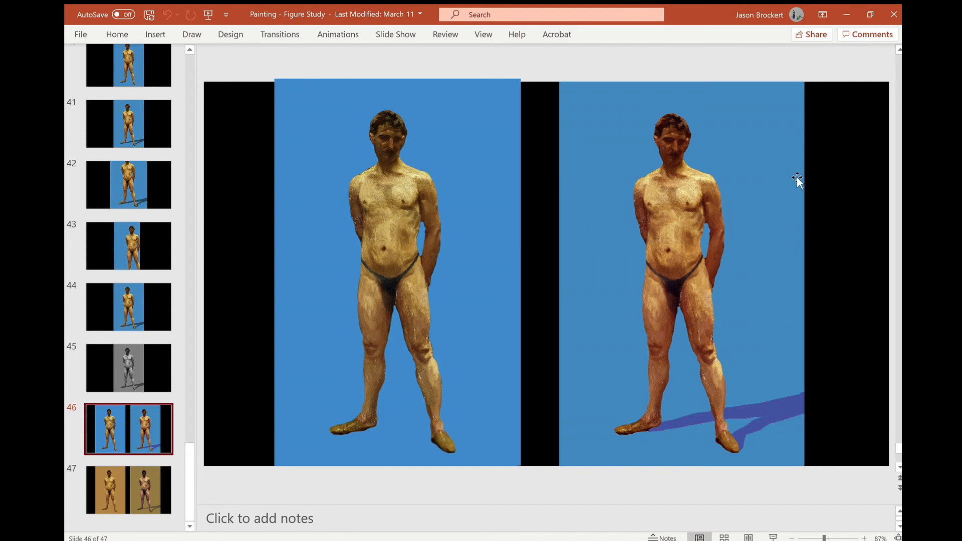
{"action": "mouse_move", "coordinate": [693, 169]}
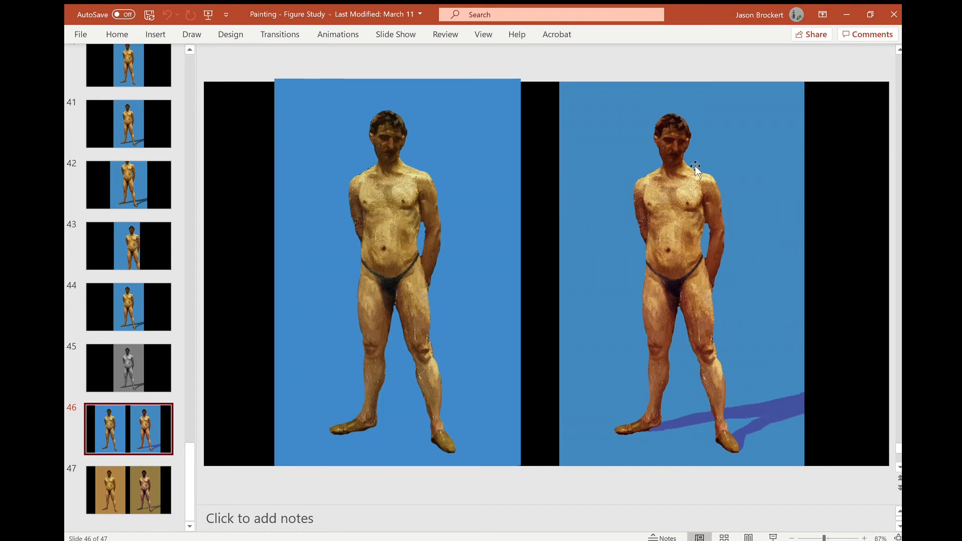
{"action": "mouse_move", "coordinate": [652, 216]}
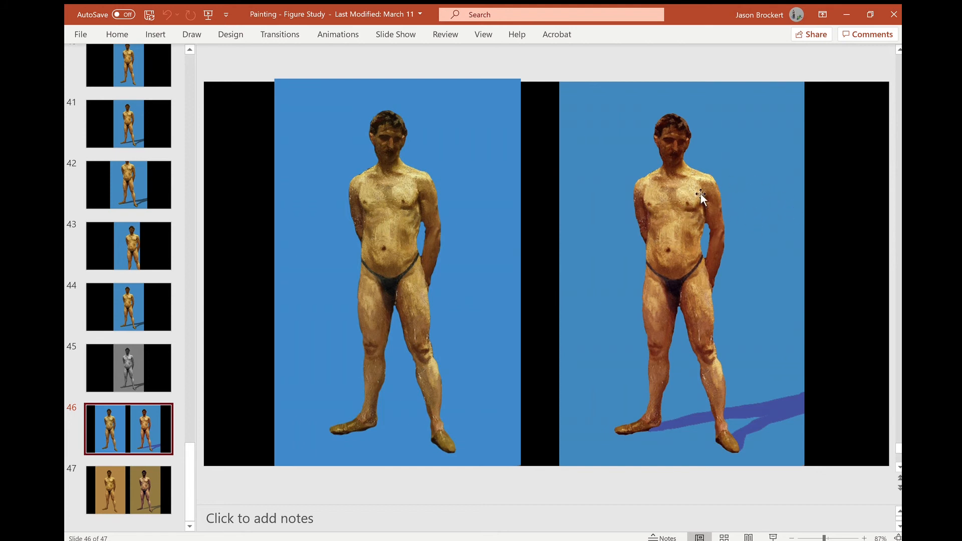
{"action": "mouse_move", "coordinate": [714, 201]}
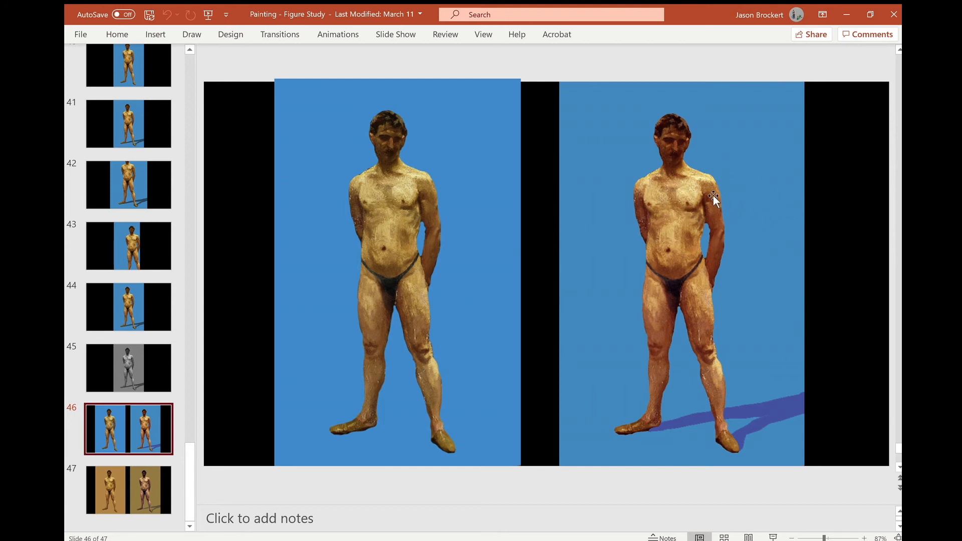
{"action": "mouse_move", "coordinate": [719, 268]}
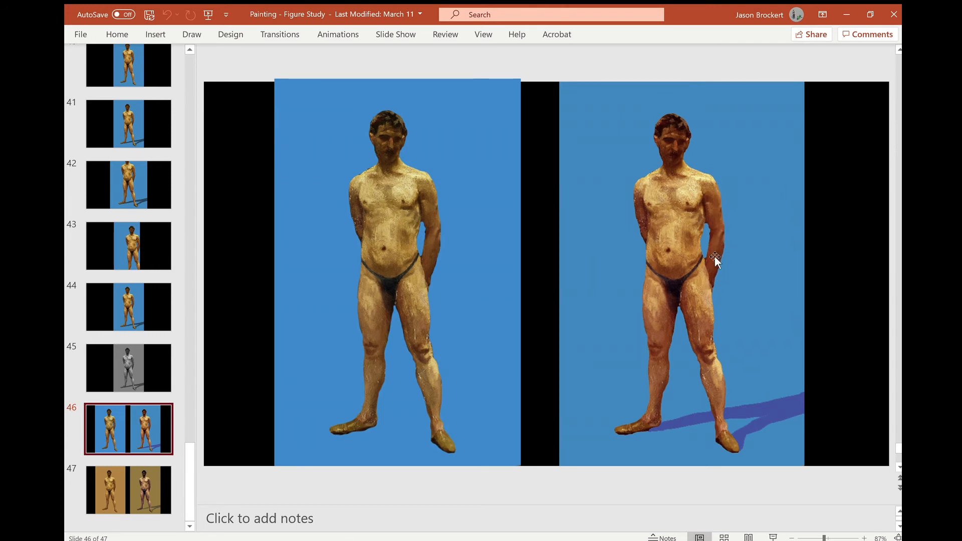
{"action": "mouse_move", "coordinate": [453, 204]}
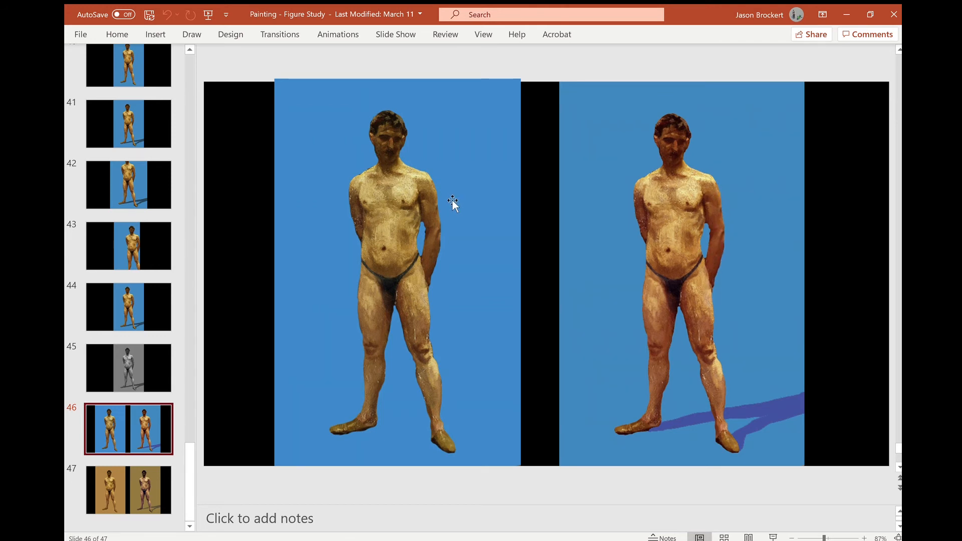
{"action": "mouse_move", "coordinate": [431, 296]}
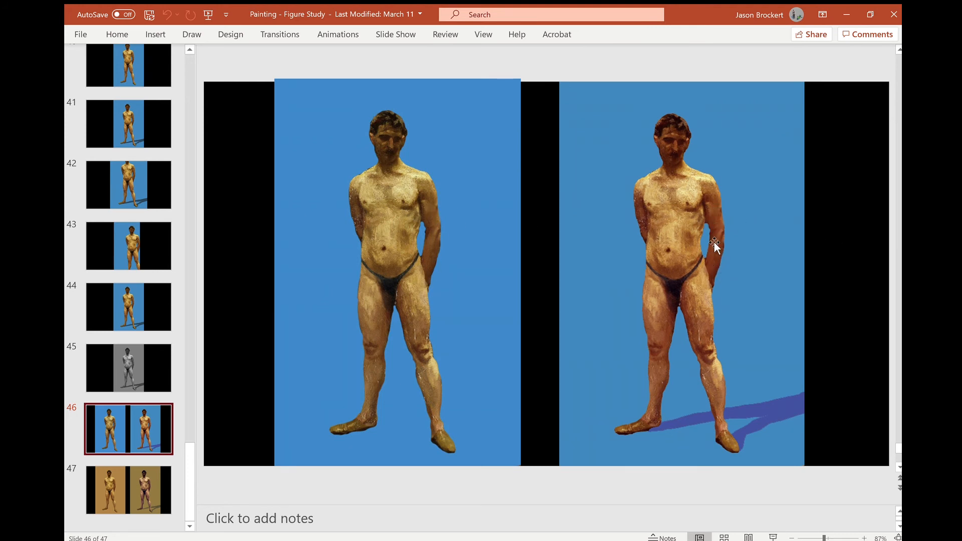
{"action": "mouse_move", "coordinate": [657, 197]}
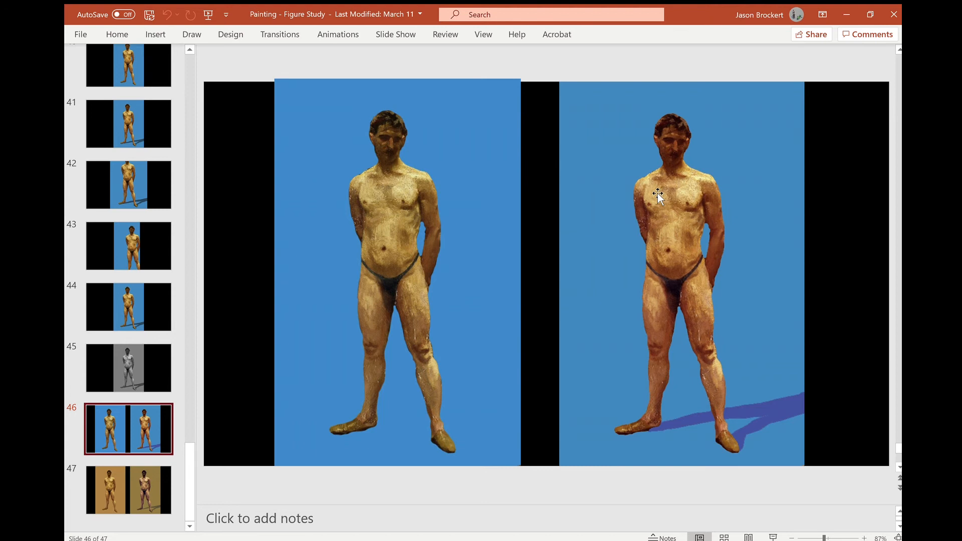
{"action": "mouse_move", "coordinate": [645, 296]}
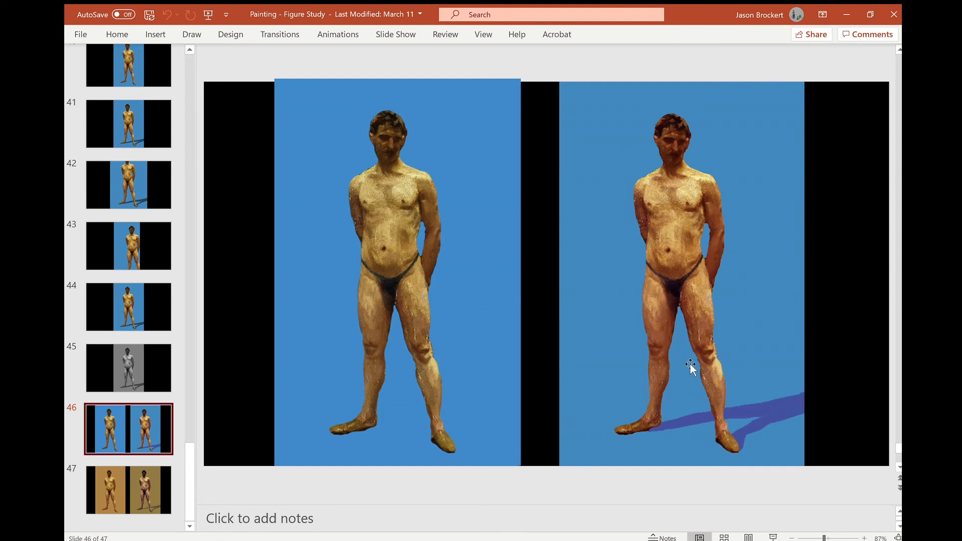
{"action": "mouse_move", "coordinate": [689, 136]}
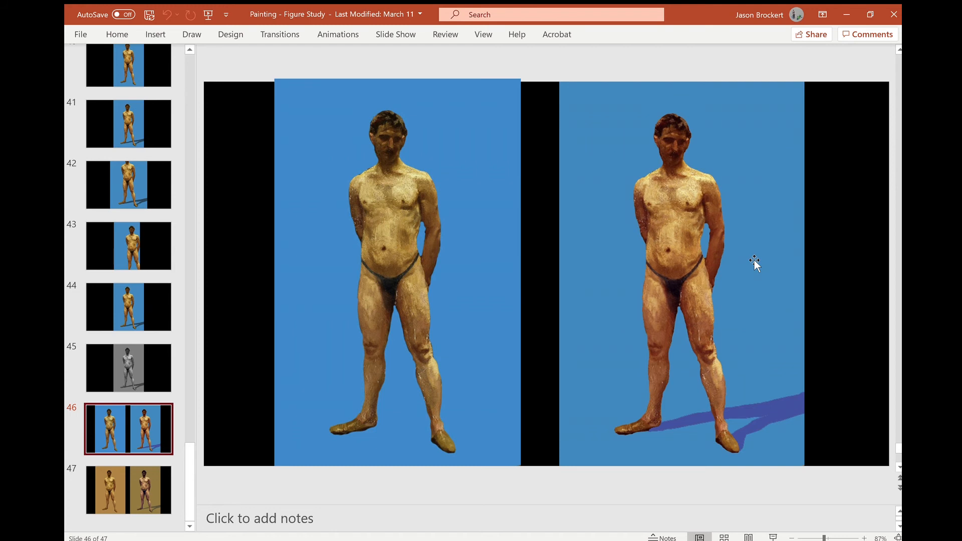
{"action": "mouse_move", "coordinate": [746, 284]}
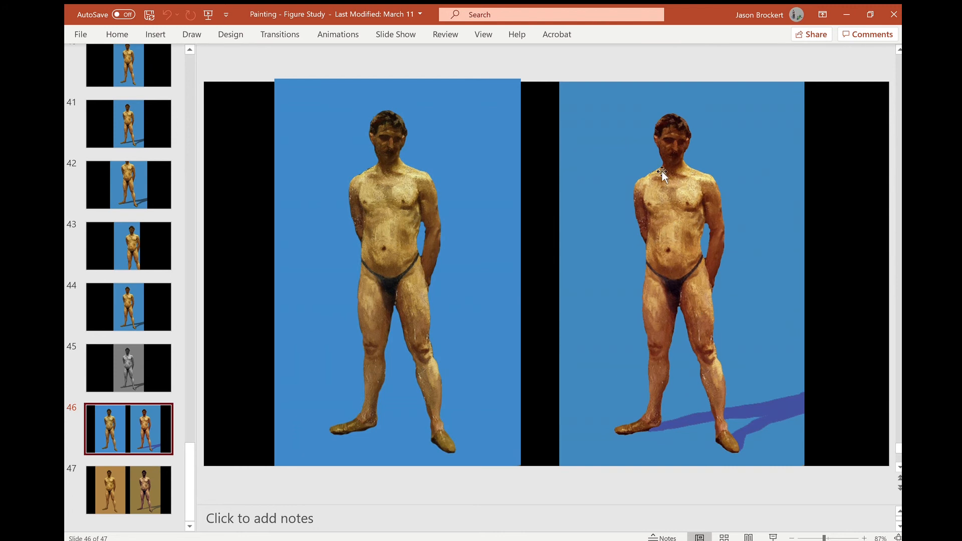
{"action": "mouse_move", "coordinate": [585, 235]}
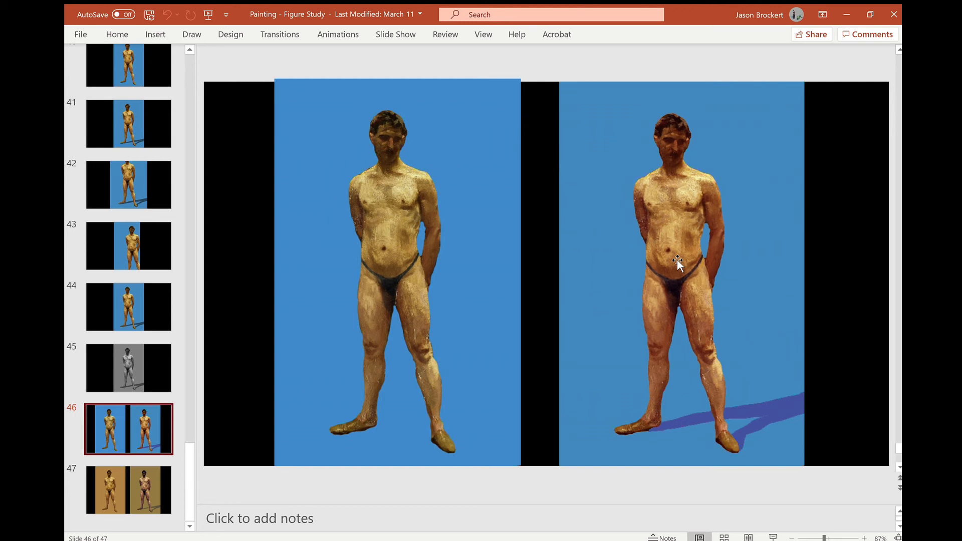
Select slide 47, the final gold versus gold-gray figure comparison.
{"action": "left_click", "coordinate": [128, 490]}
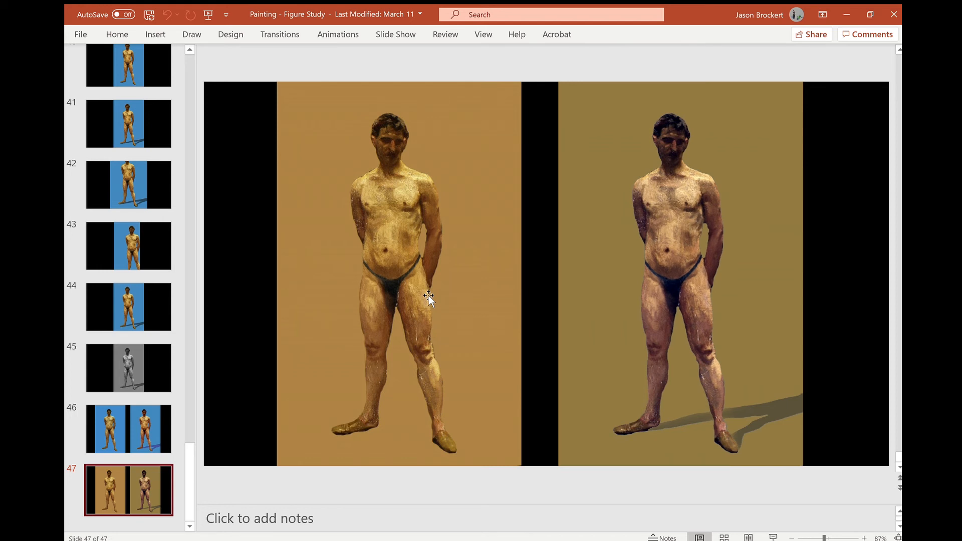
{"action": "mouse_move", "coordinate": [442, 405]}
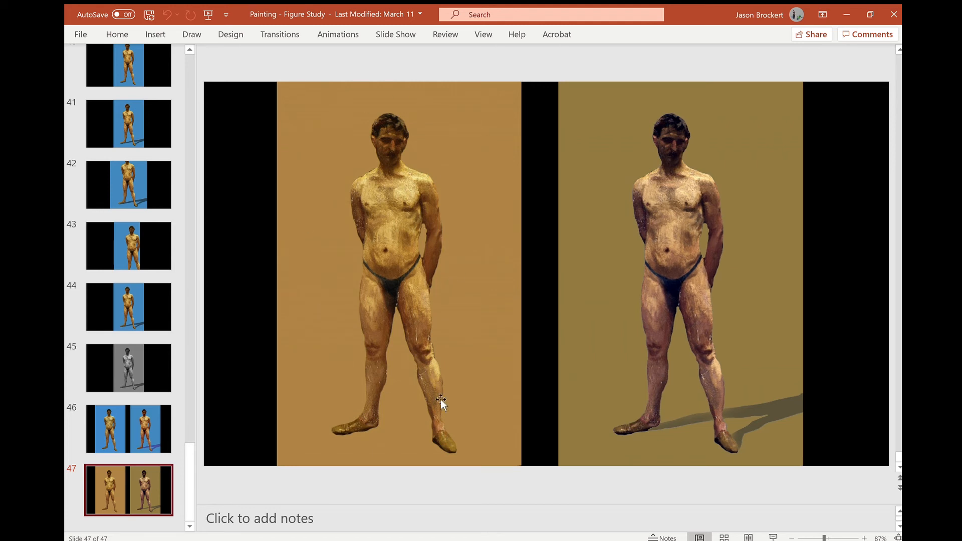
{"action": "mouse_move", "coordinate": [410, 215]}
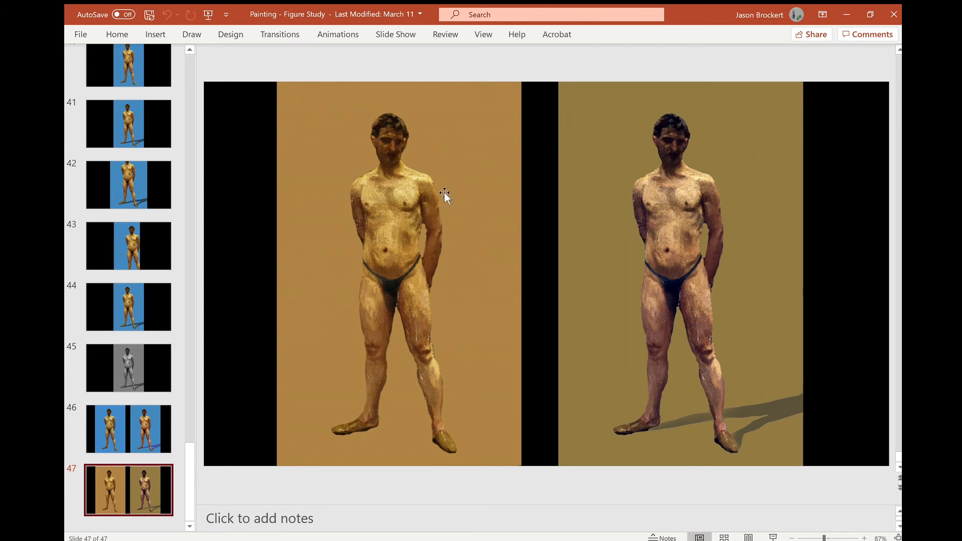
{"action": "mouse_move", "coordinate": [625, 98]}
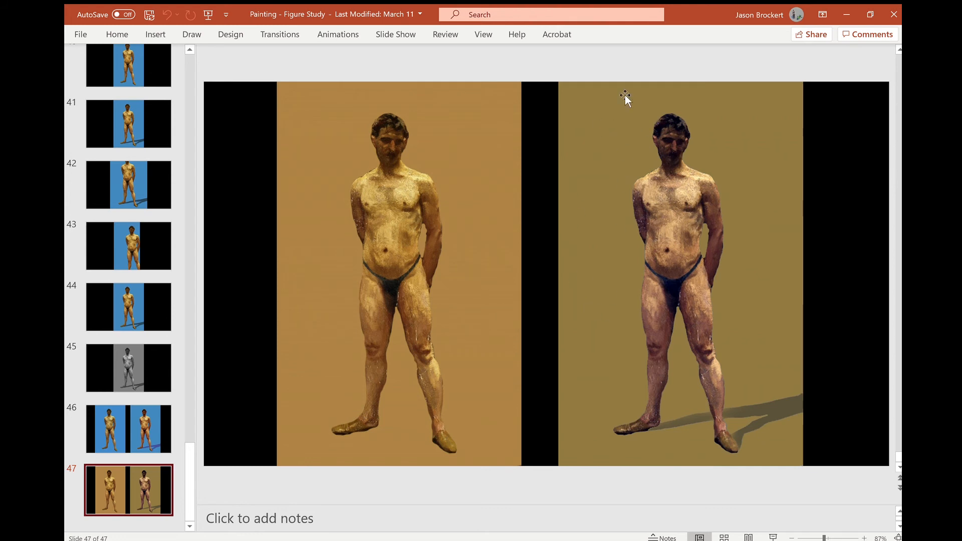
{"action": "mouse_move", "coordinate": [610, 232]}
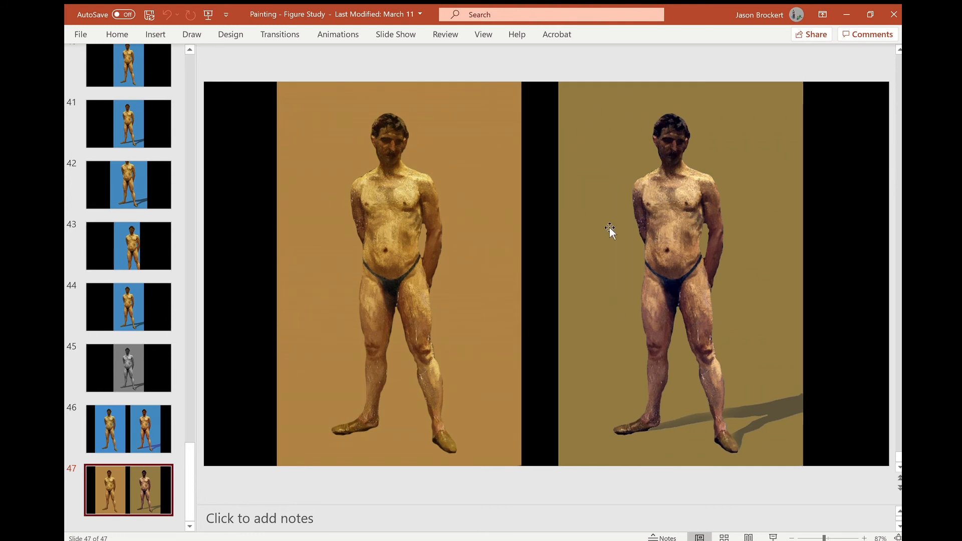
{"action": "mouse_move", "coordinate": [651, 142]}
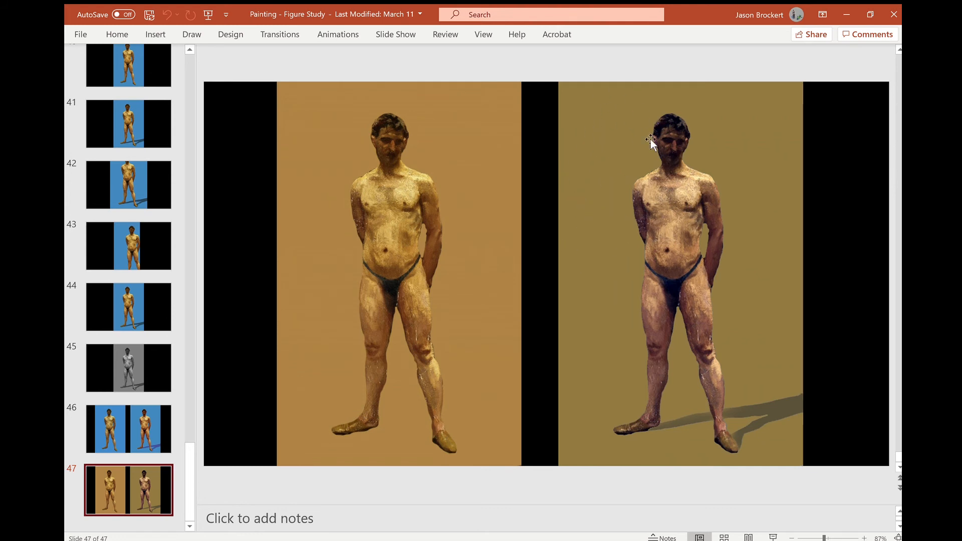
{"action": "mouse_move", "coordinate": [484, 152]}
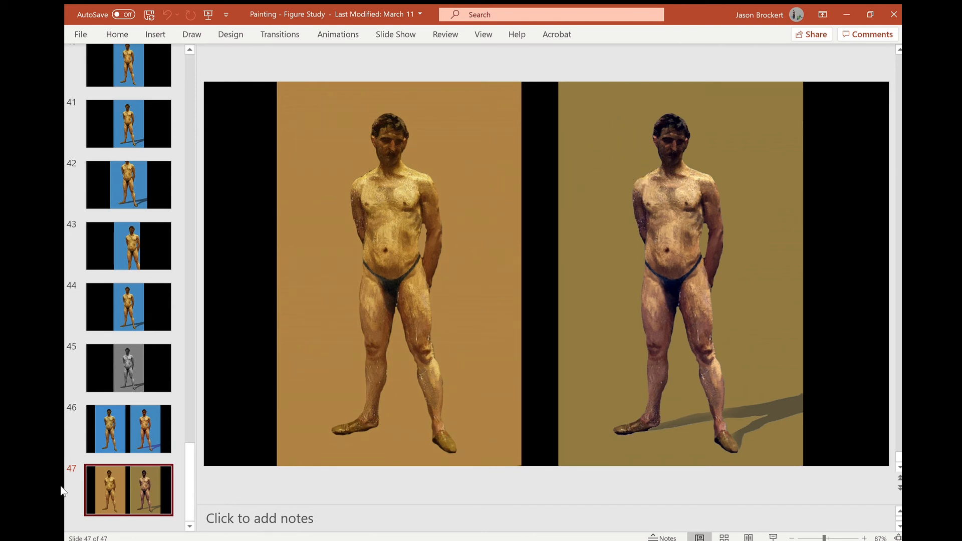
{"action": "left_click", "coordinate": [128, 429]}
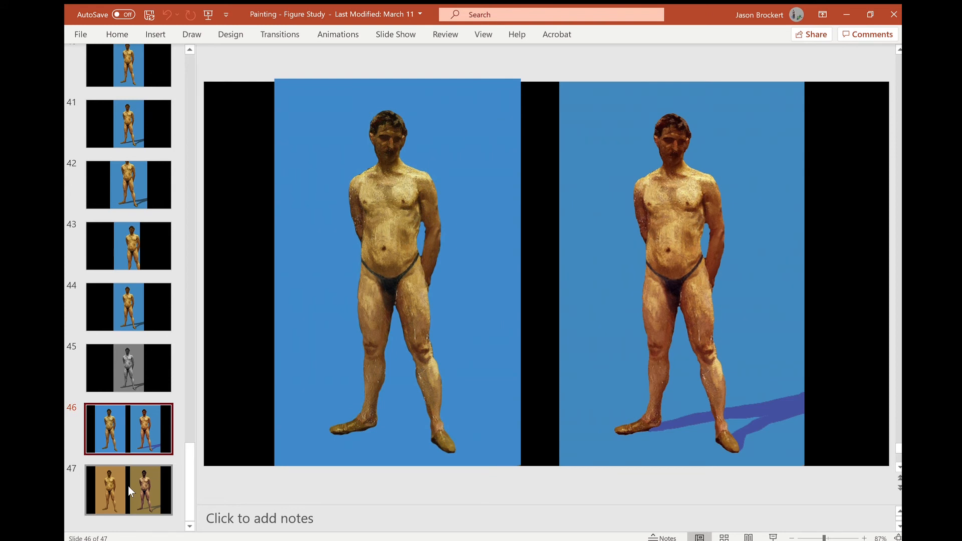
{"action": "left_click", "coordinate": [129, 490]}
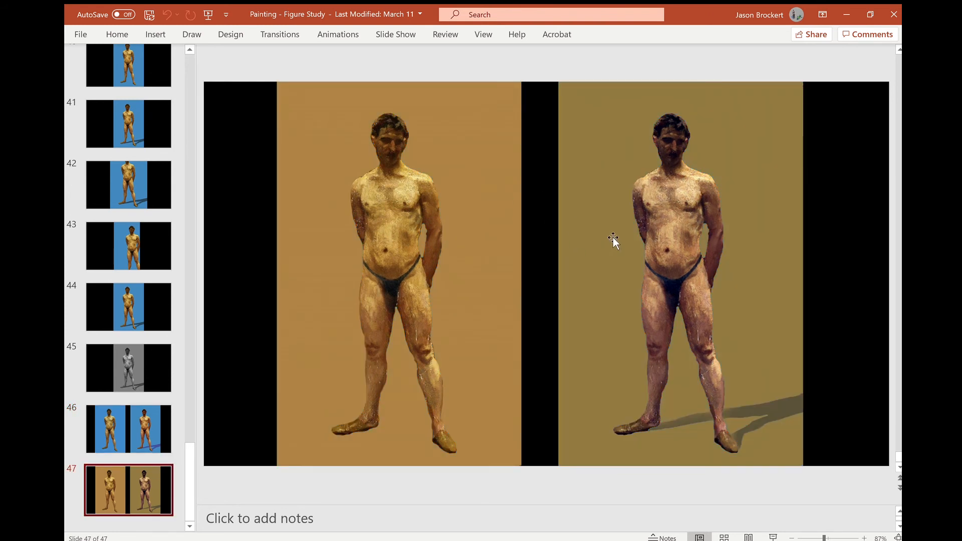
{"action": "mouse_move", "coordinate": [491, 249]}
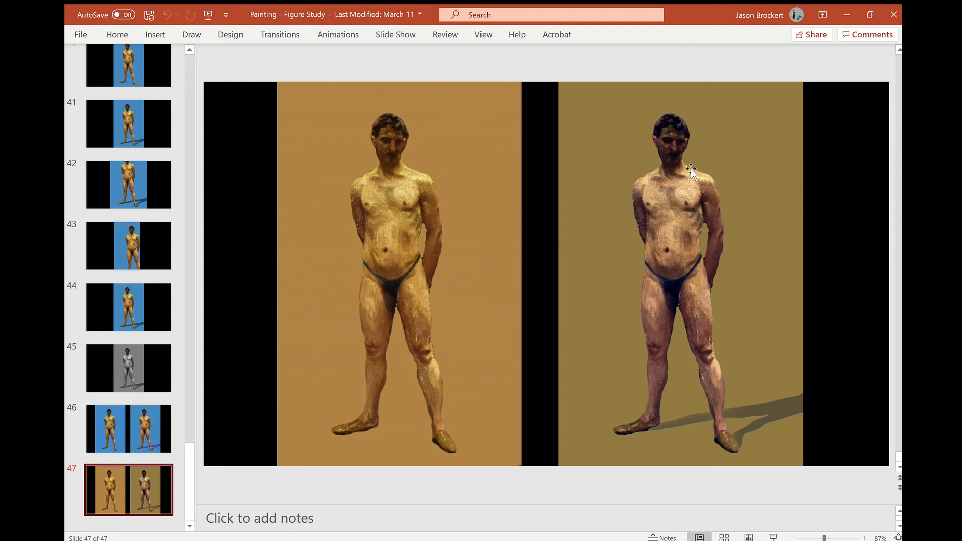
{"action": "mouse_move", "coordinate": [705, 197]}
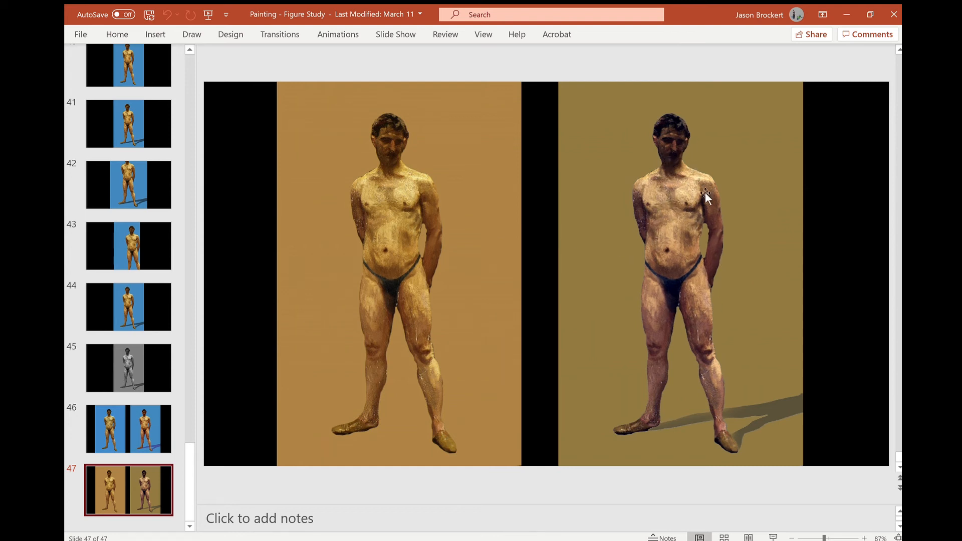
{"action": "mouse_move", "coordinate": [656, 325]}
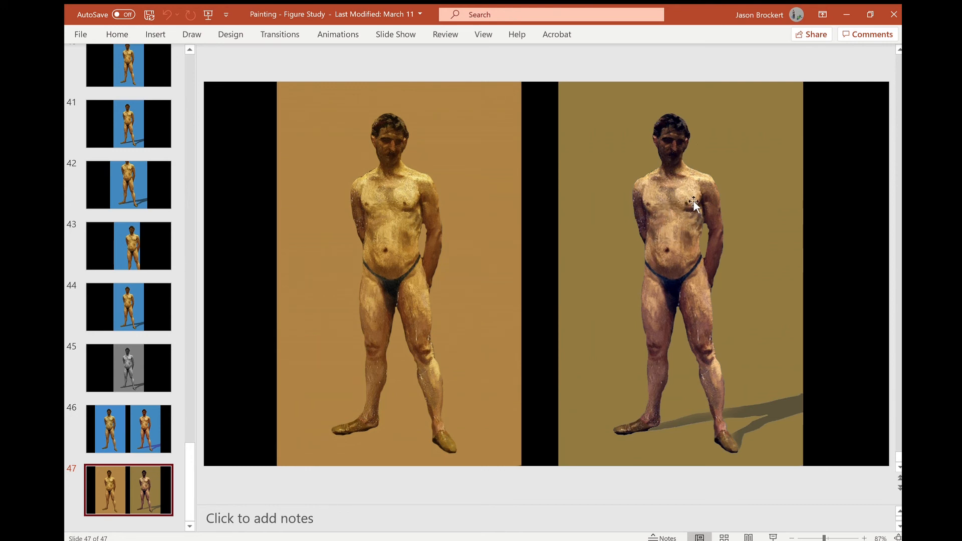
{"action": "mouse_move", "coordinate": [684, 215]}
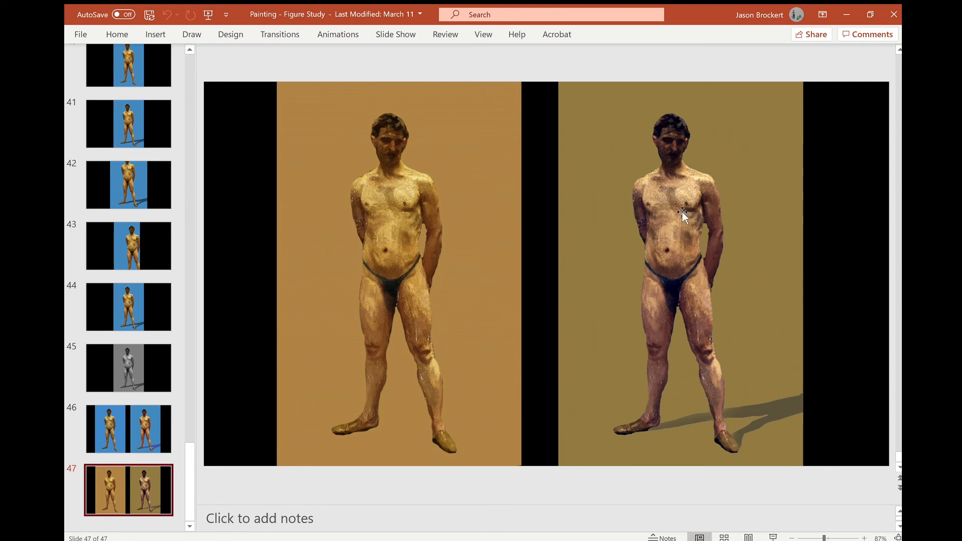
{"action": "mouse_move", "coordinate": [664, 324]}
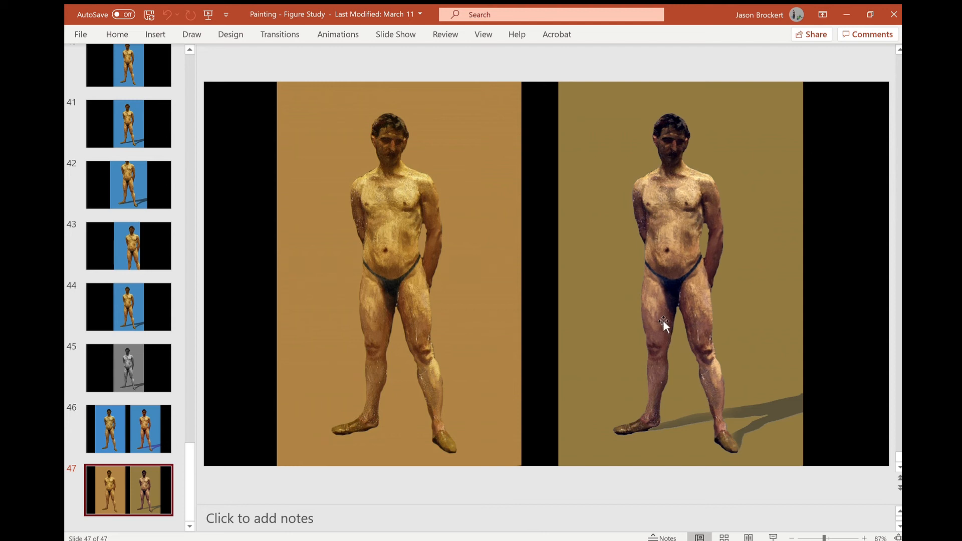
{"action": "mouse_move", "coordinate": [701, 186]}
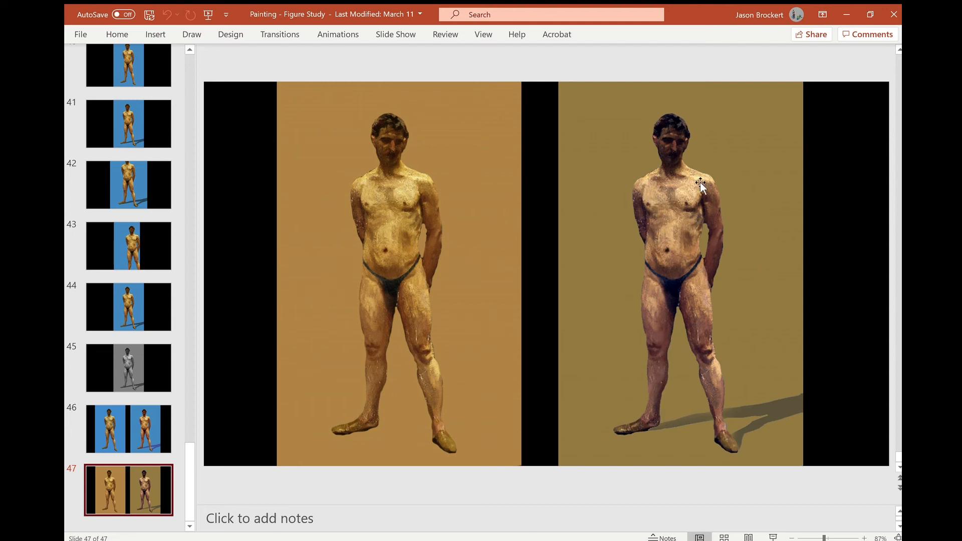
{"action": "mouse_move", "coordinate": [698, 226]}
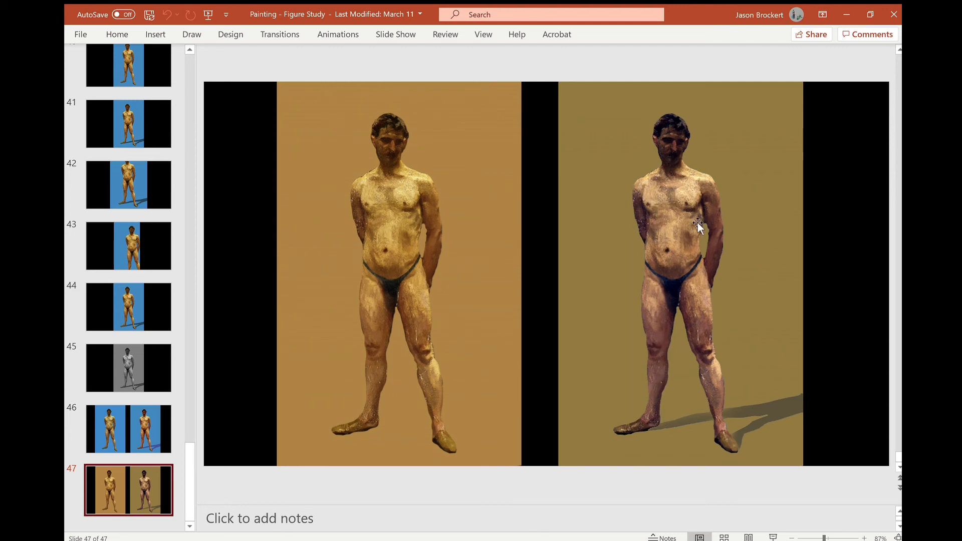
{"action": "mouse_move", "coordinate": [358, 219]}
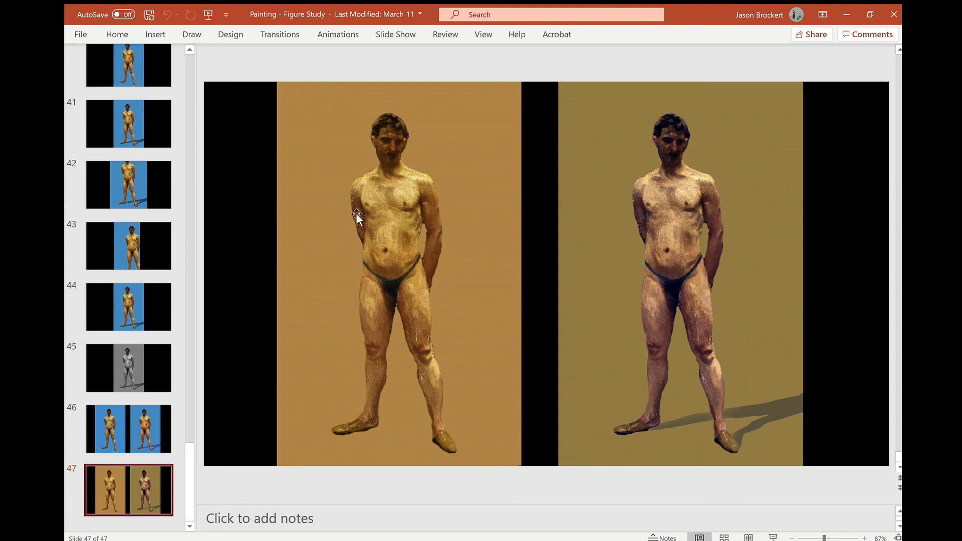
{"action": "mouse_move", "coordinate": [685, 191]}
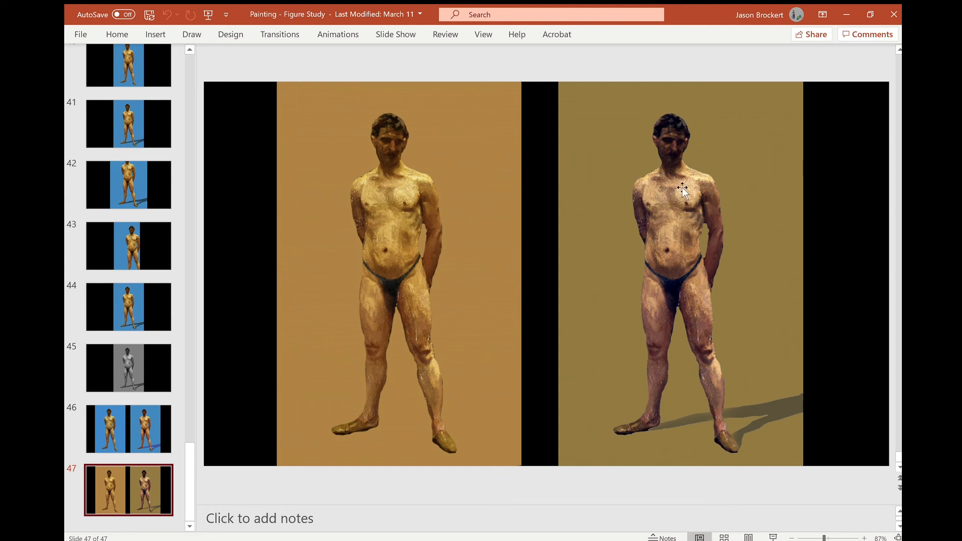
{"action": "mouse_move", "coordinate": [682, 214]}
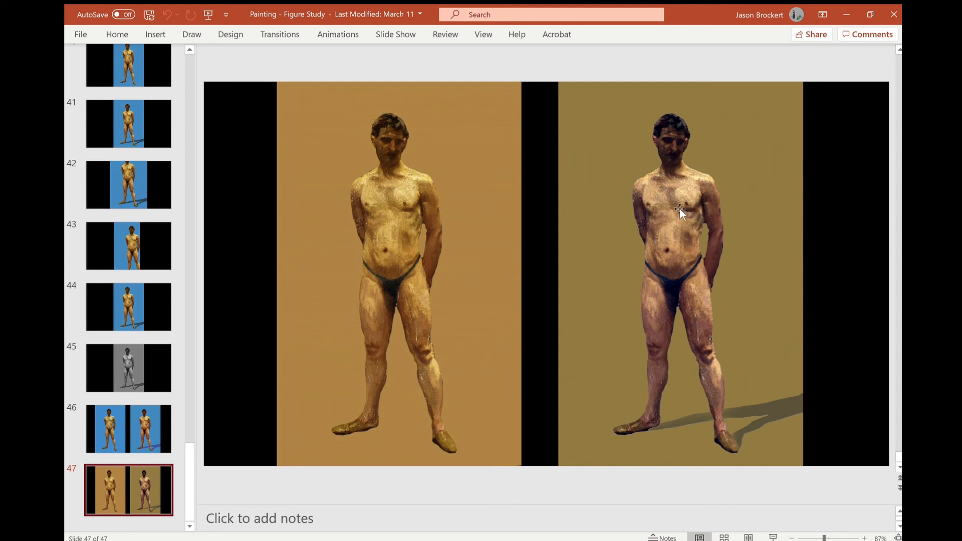
{"action": "mouse_move", "coordinate": [656, 369]}
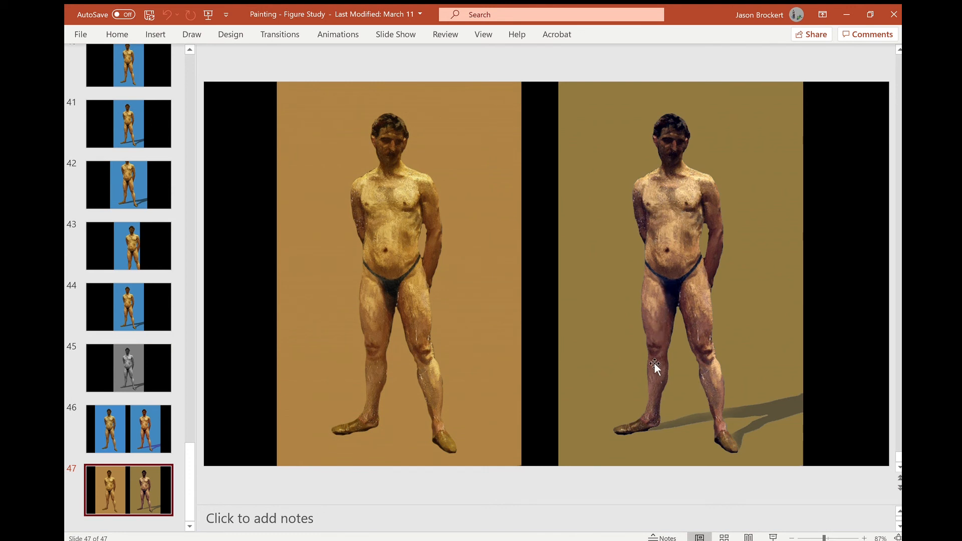
{"action": "mouse_move", "coordinate": [686, 322]}
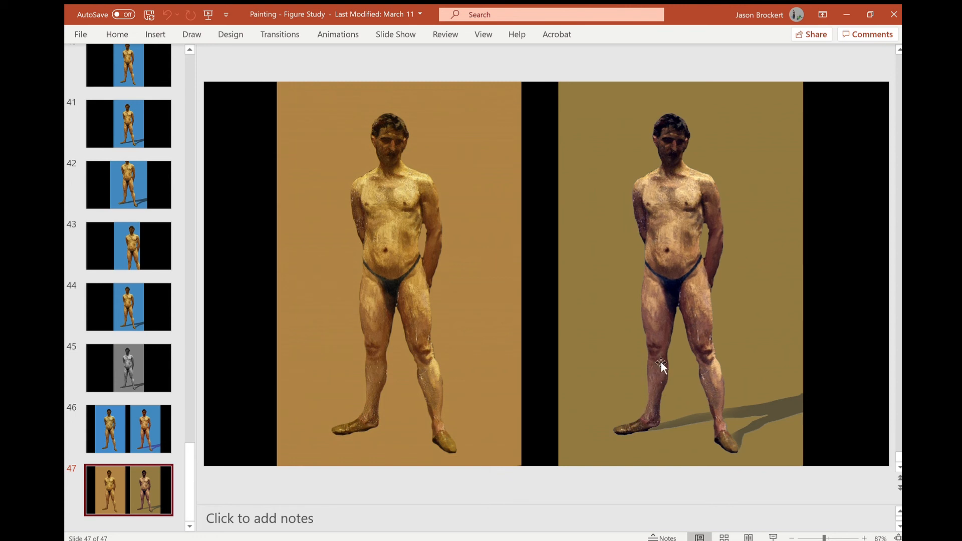
{"action": "mouse_move", "coordinate": [651, 344]}
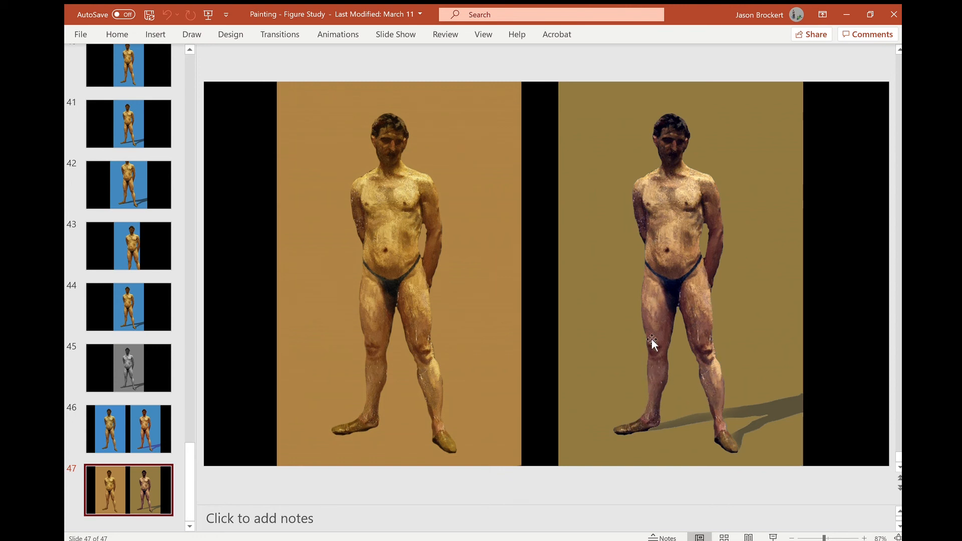
{"action": "mouse_move", "coordinate": [645, 412]}
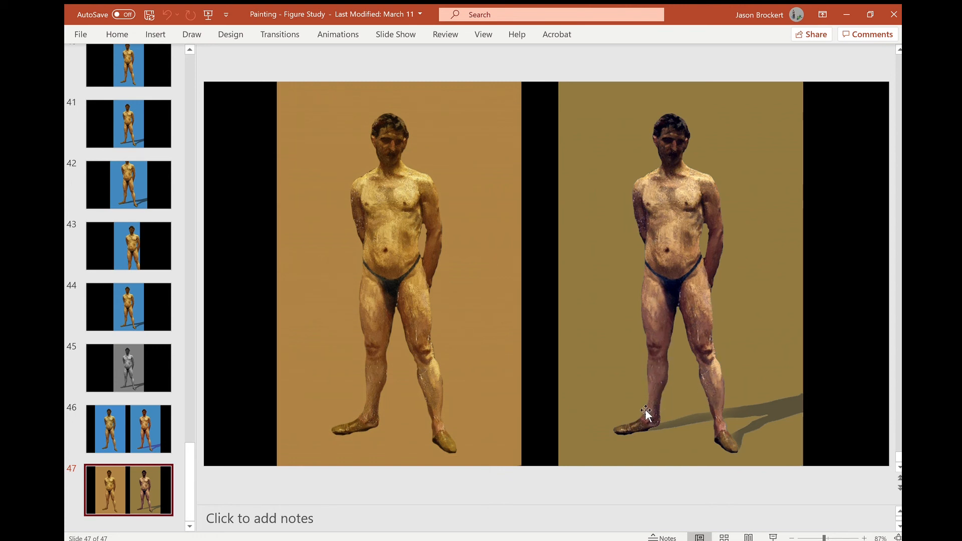
{"action": "mouse_move", "coordinate": [683, 240]}
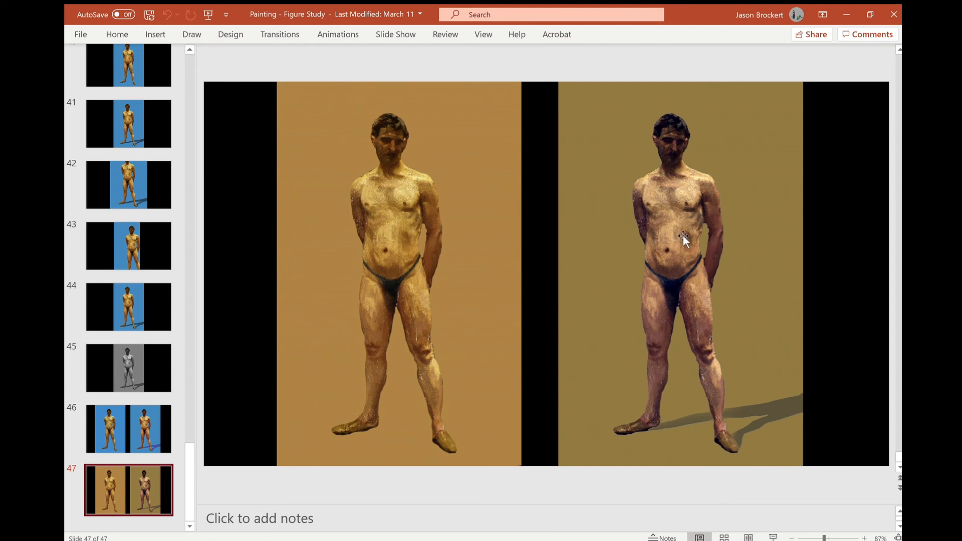
{"action": "mouse_move", "coordinate": [673, 229]}
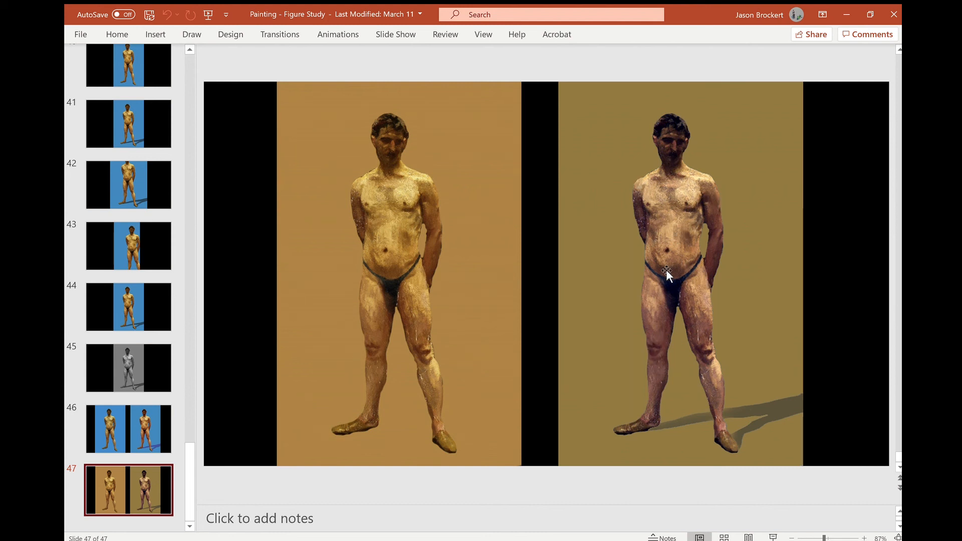
{"action": "mouse_move", "coordinate": [659, 413]}
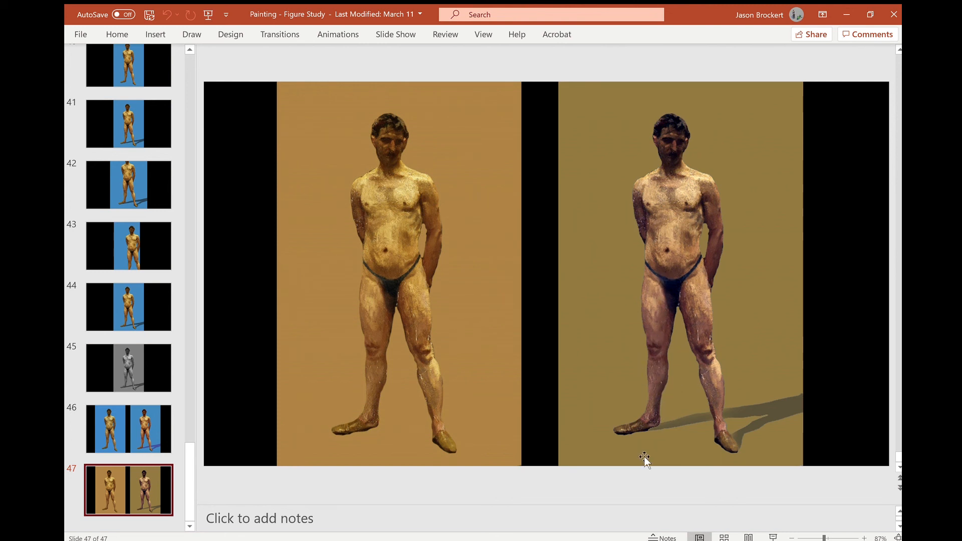
{"action": "mouse_move", "coordinate": [722, 366]}
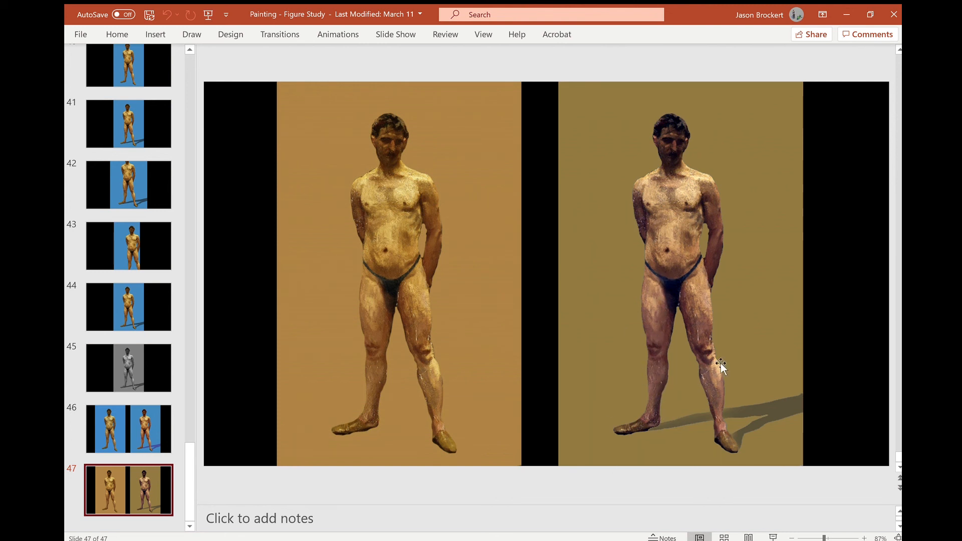
{"action": "mouse_move", "coordinate": [740, 209]}
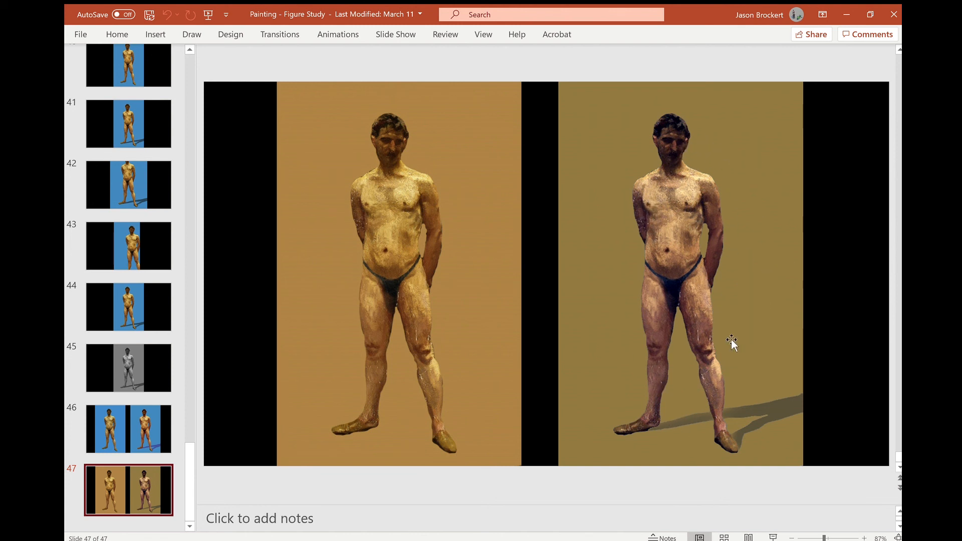
{"action": "mouse_move", "coordinate": [781, 201]}
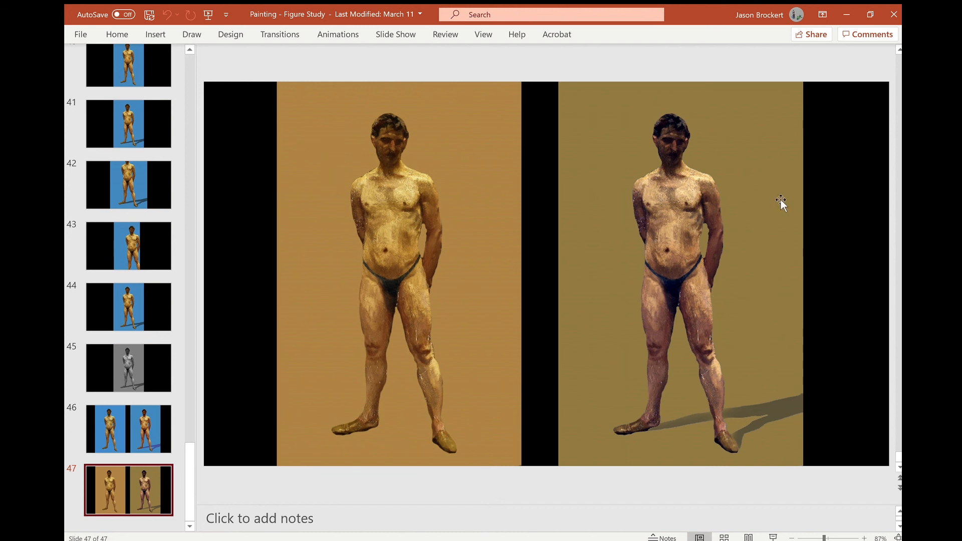
{"action": "mouse_move", "coordinate": [776, 291]}
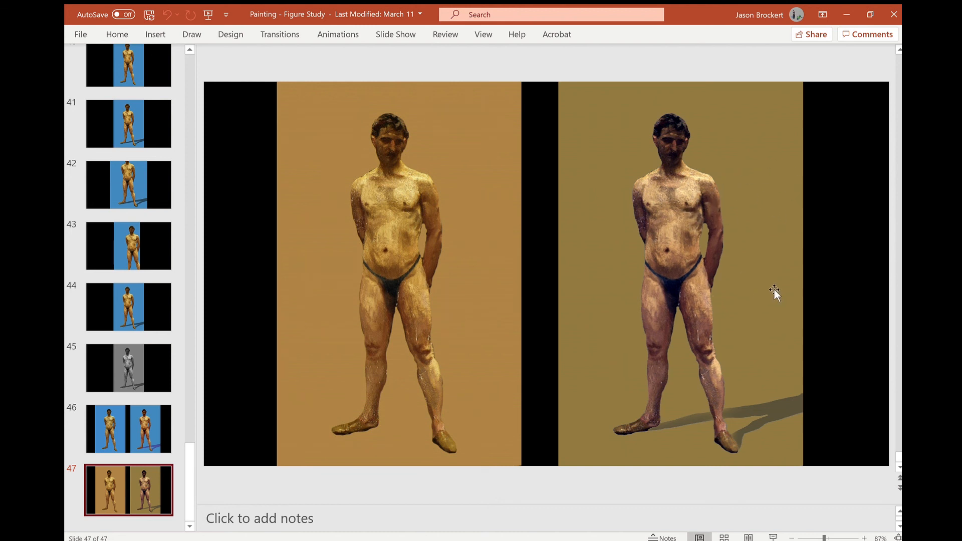
{"action": "mouse_move", "coordinate": [678, 256]}
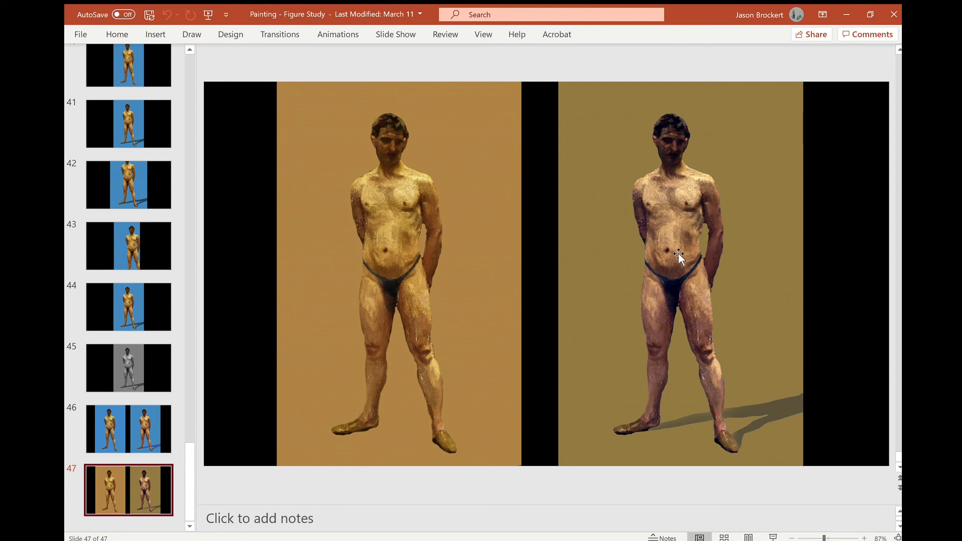
{"action": "mouse_move", "coordinate": [430, 212]}
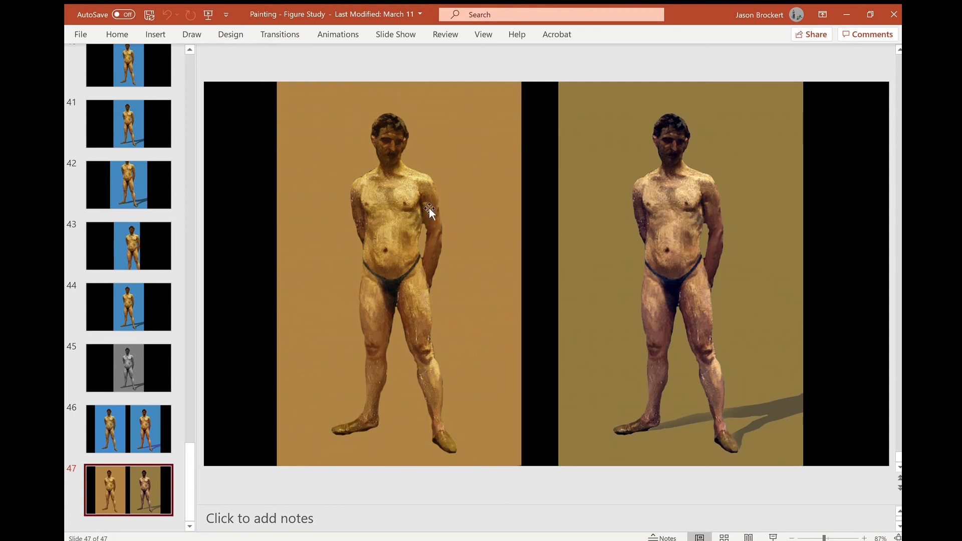
{"action": "mouse_move", "coordinate": [391, 325]}
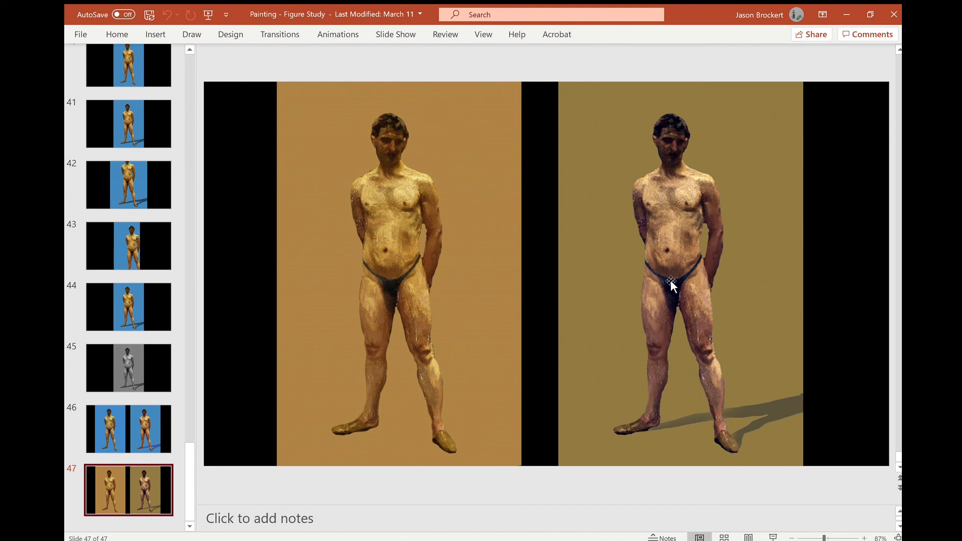
{"action": "mouse_move", "coordinate": [675, 239]}
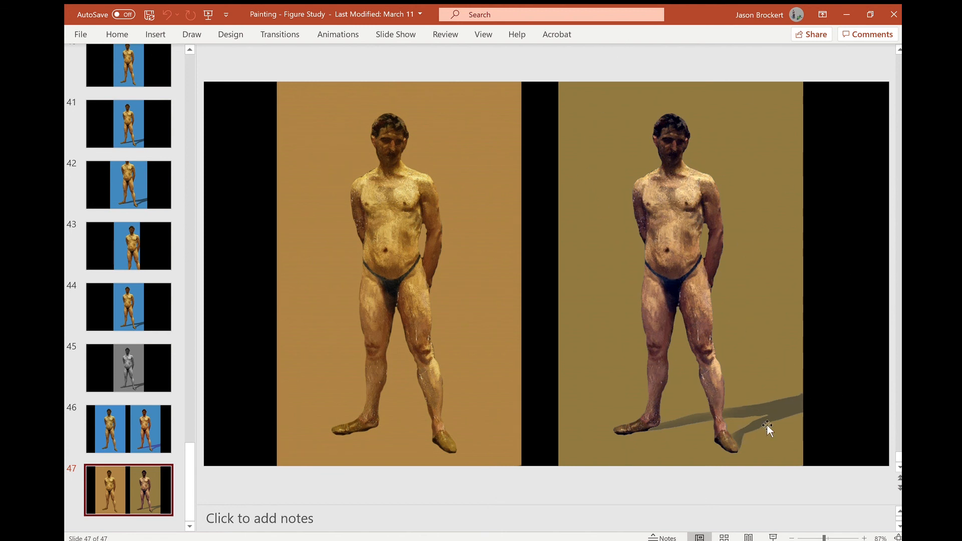
{"action": "mouse_move", "coordinate": [798, 424]}
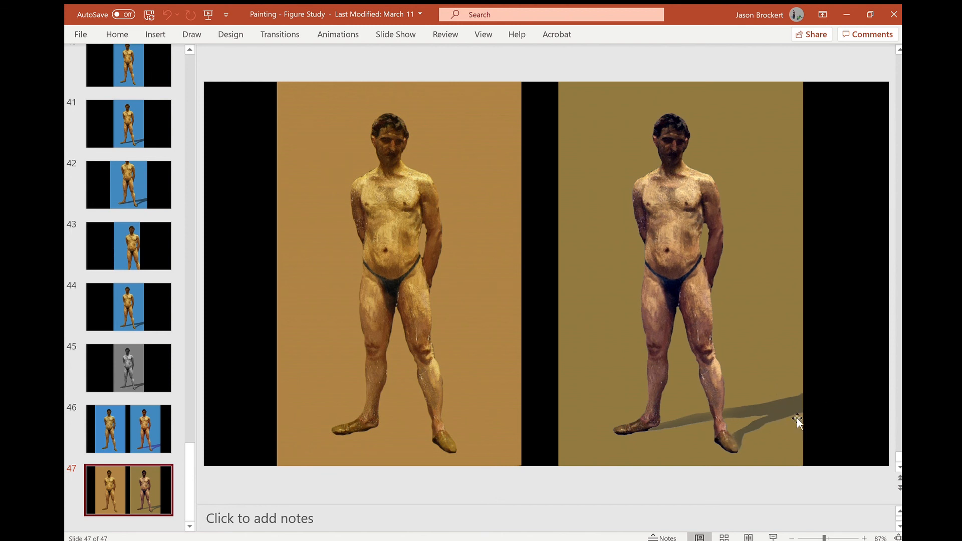
{"action": "mouse_move", "coordinate": [783, 427]}
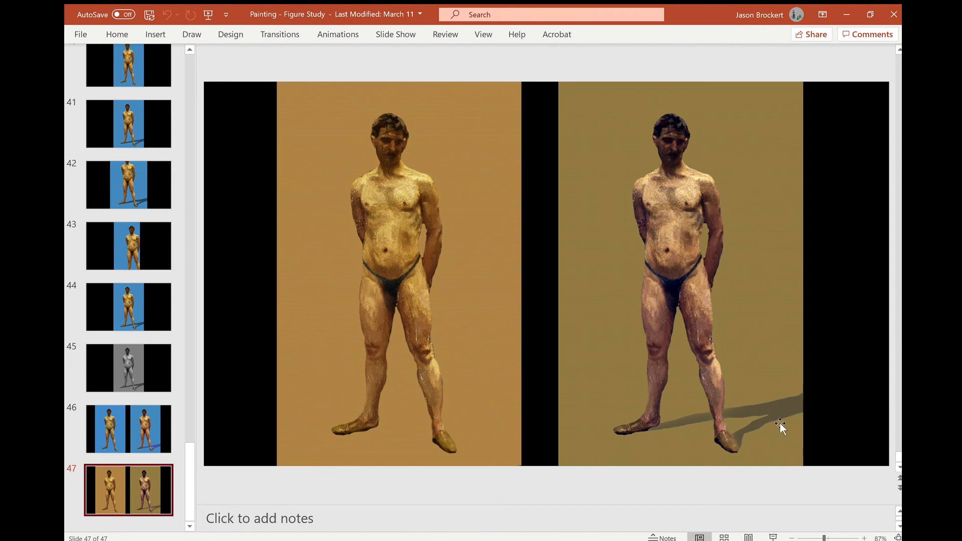
{"action": "mouse_move", "coordinate": [842, 307]}
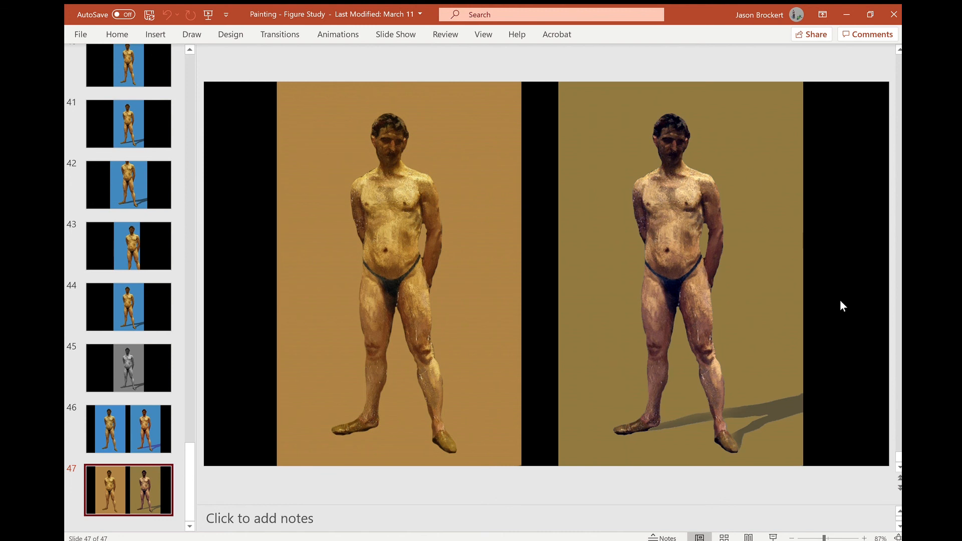
{"action": "mouse_move", "coordinate": [331, 387]}
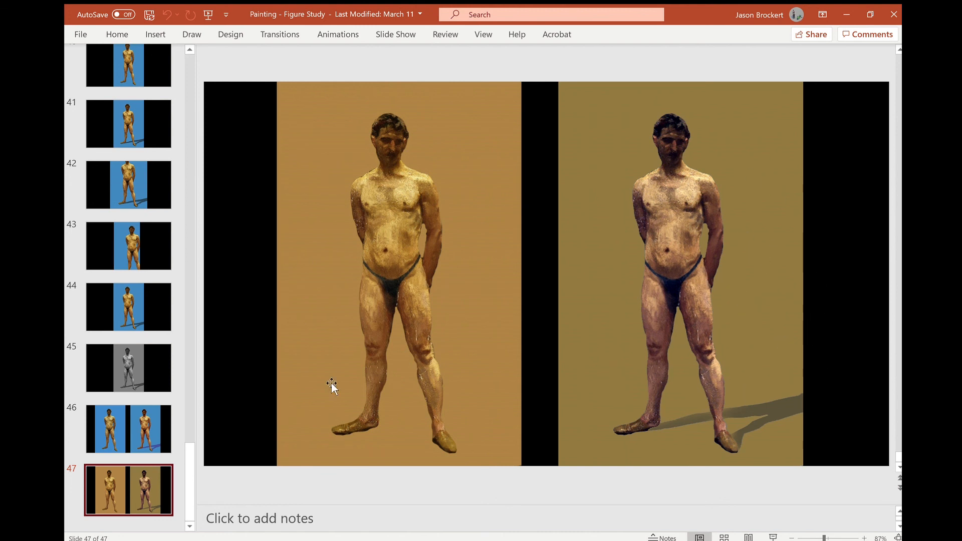
{"action": "left_click", "coordinate": [680, 203]}
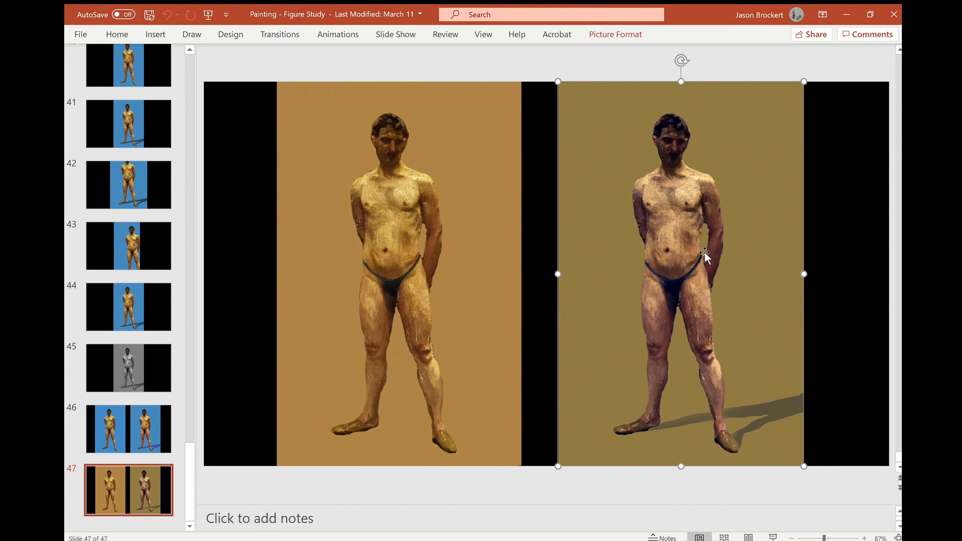
{"action": "left_click", "coordinate": [857, 249]}
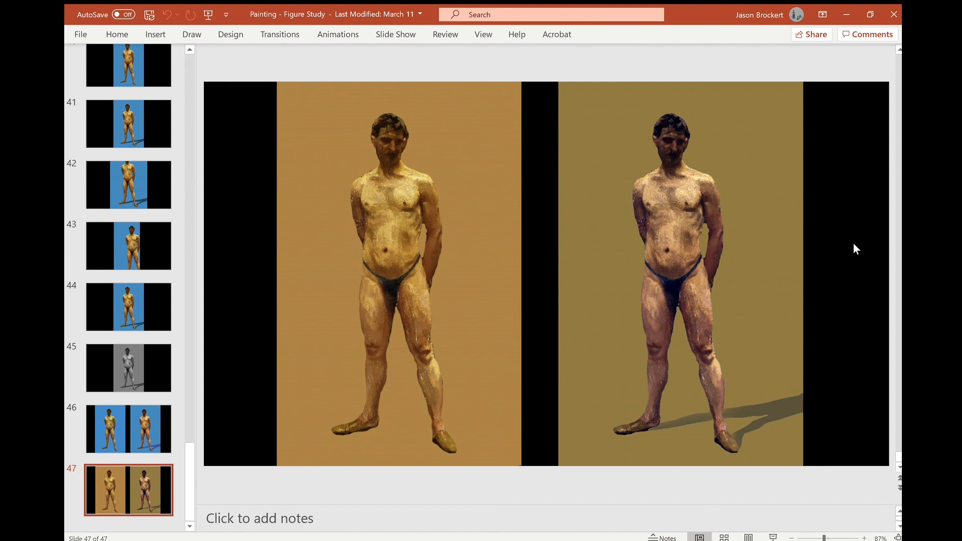
{"action": "mouse_move", "coordinate": [257, 183]}
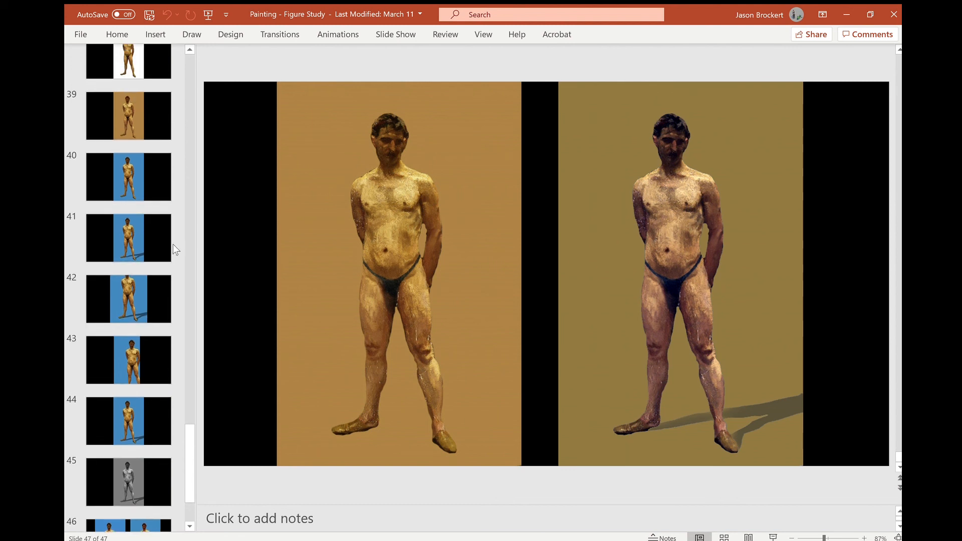
{"action": "mouse_move", "coordinate": [807, 236]}
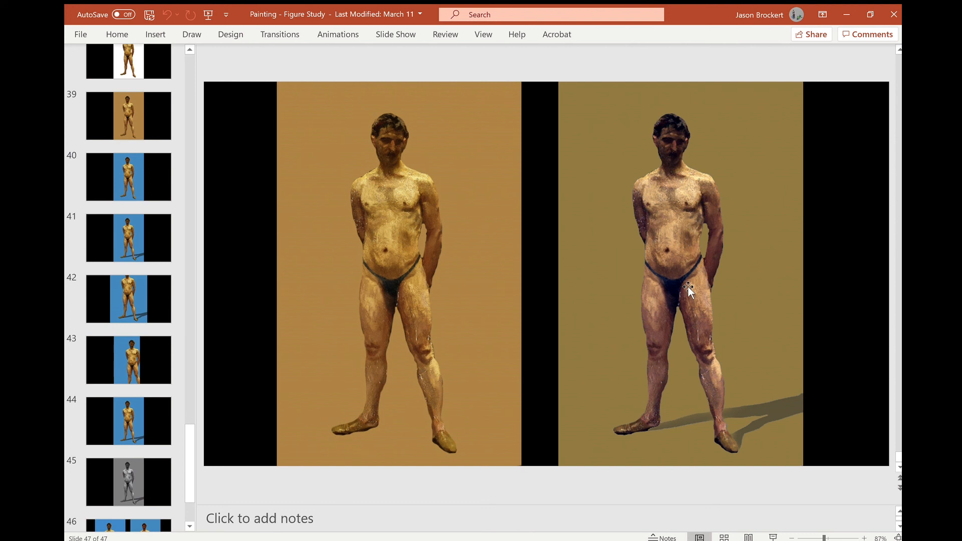
{"action": "mouse_move", "coordinate": [704, 235]}
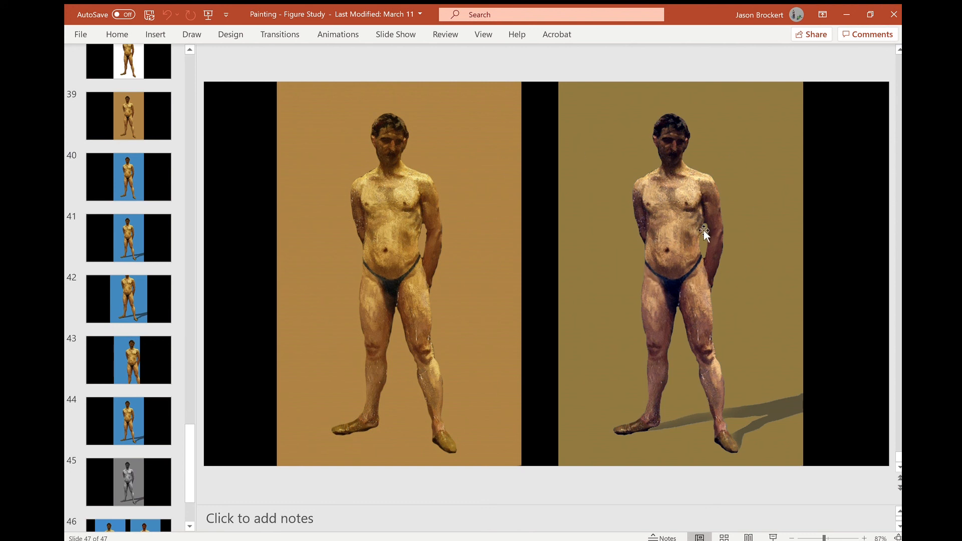